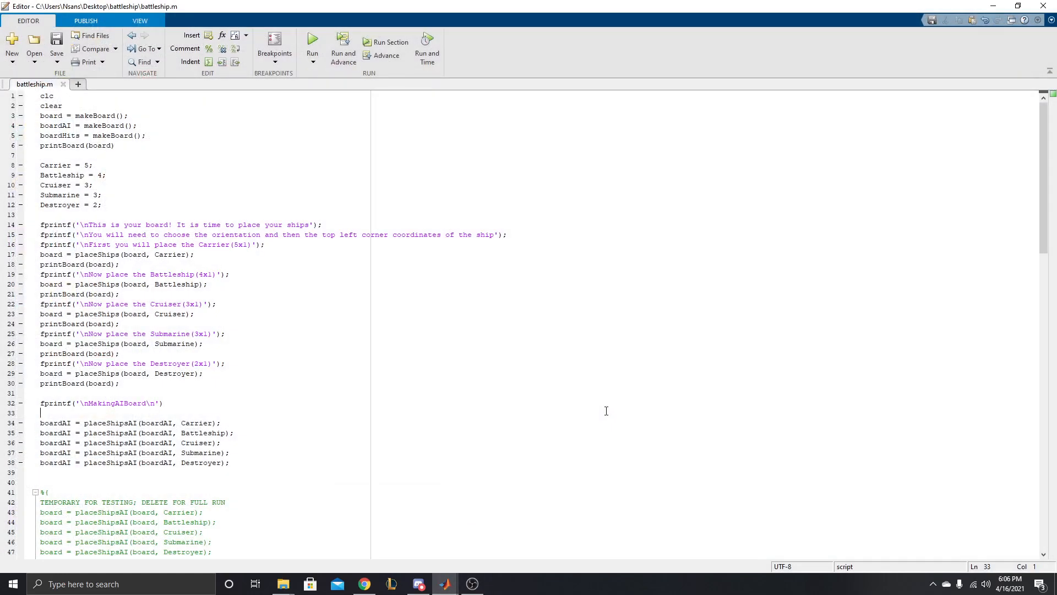
{"action": "mouse_move", "coordinate": [342, 378]}
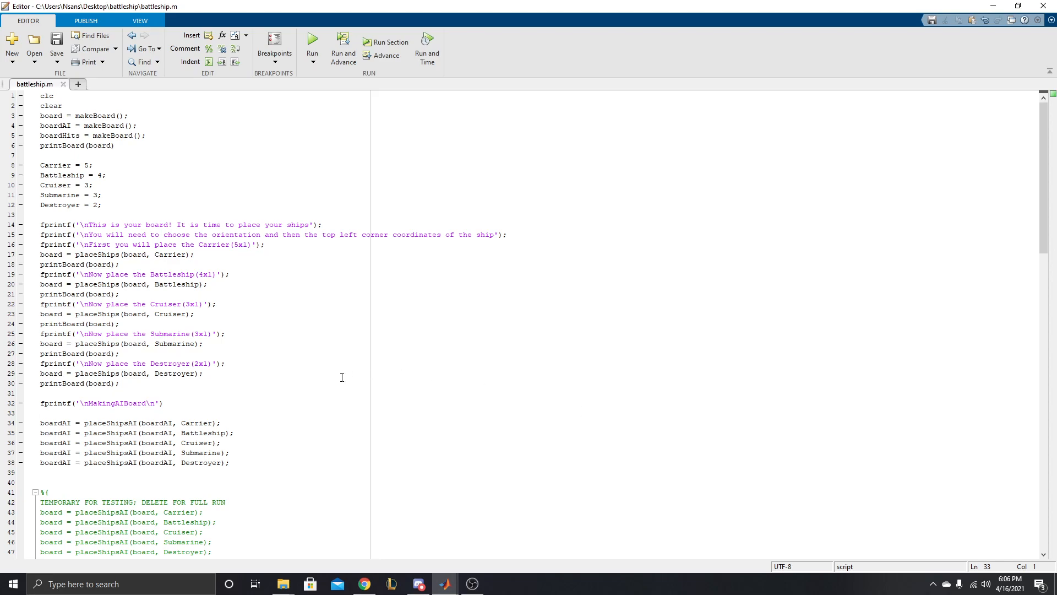
- Run the battleship script and place the Carrier horizontally at (1,1)
{"action": "left_click", "coordinate": [120, 324]}
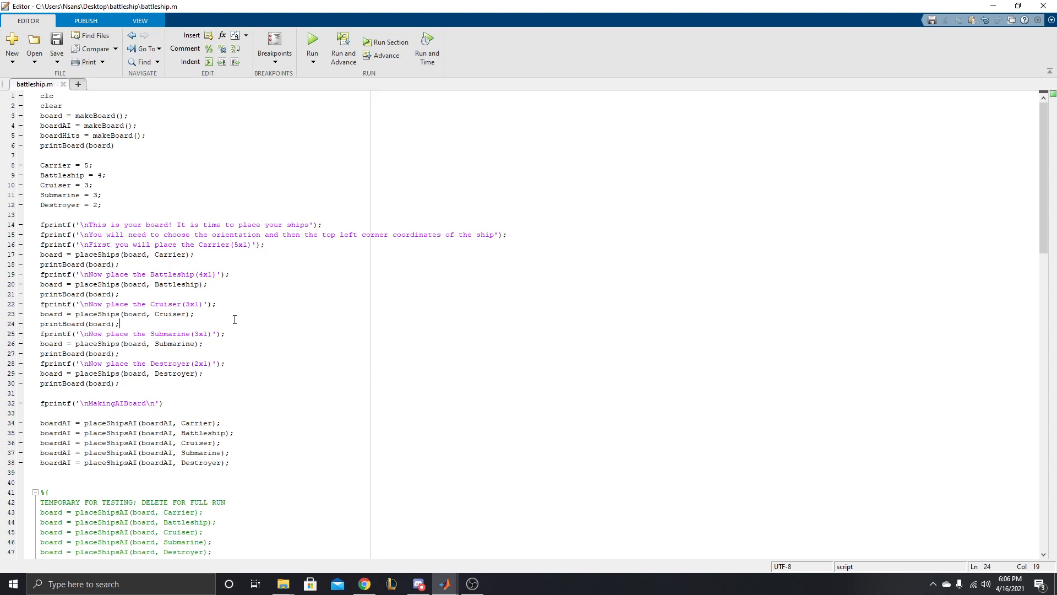
{"action": "mouse_move", "coordinate": [433, 382]}
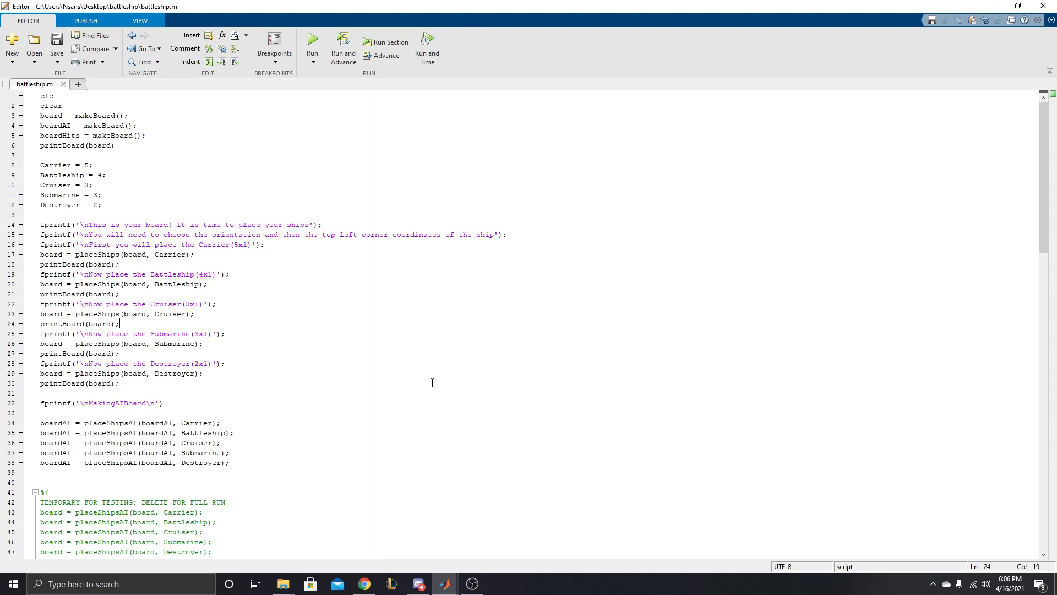
{"action": "left_click", "coordinate": [318, 47]}
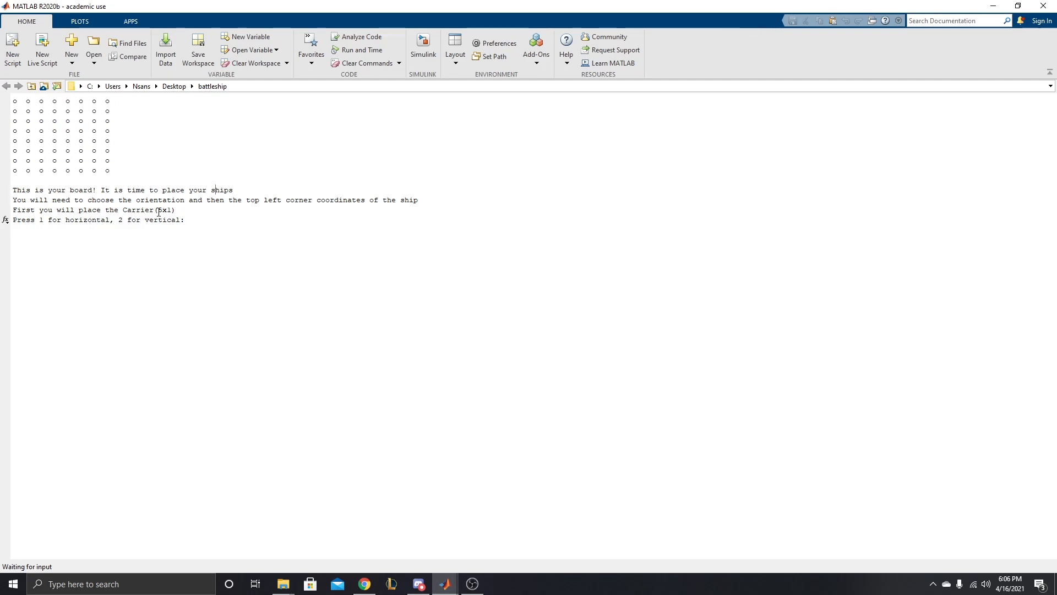
{"action": "mouse_move", "coordinate": [81, 258]}
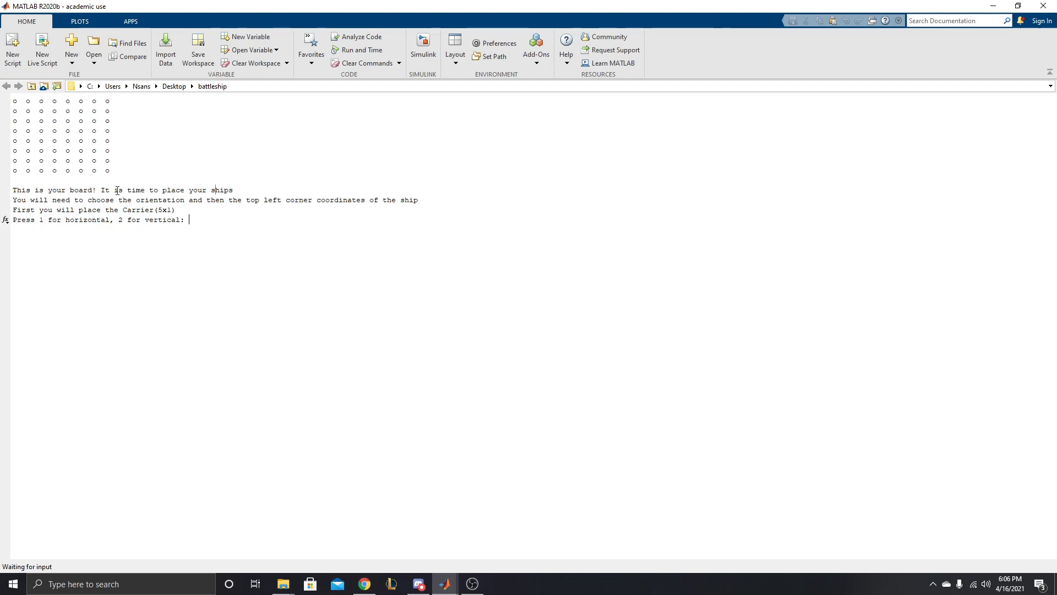
{"action": "mouse_move", "coordinate": [14, 103]}
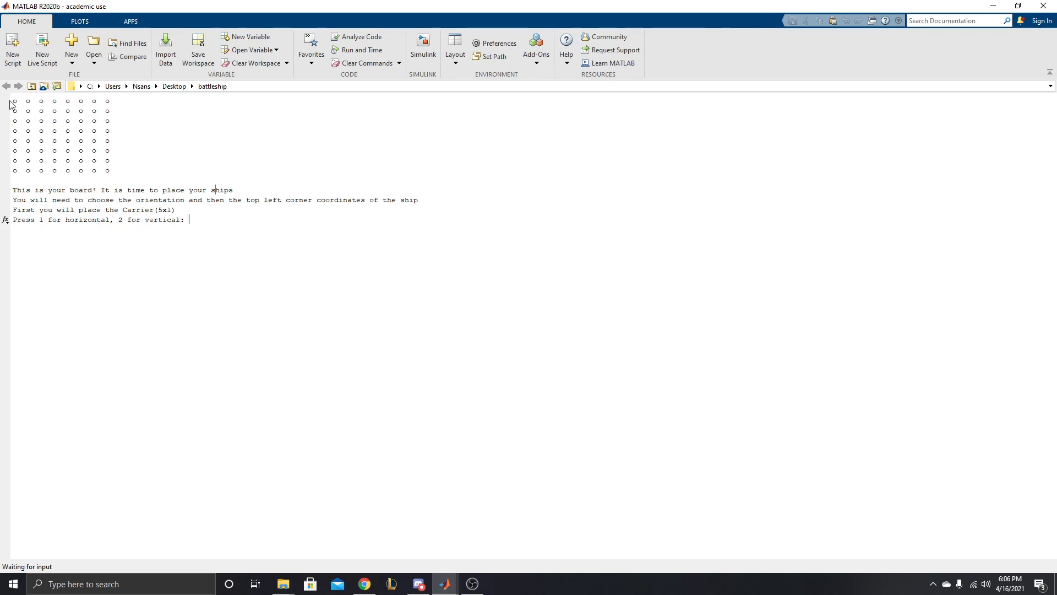
{"action": "mouse_move", "coordinate": [218, 224]}
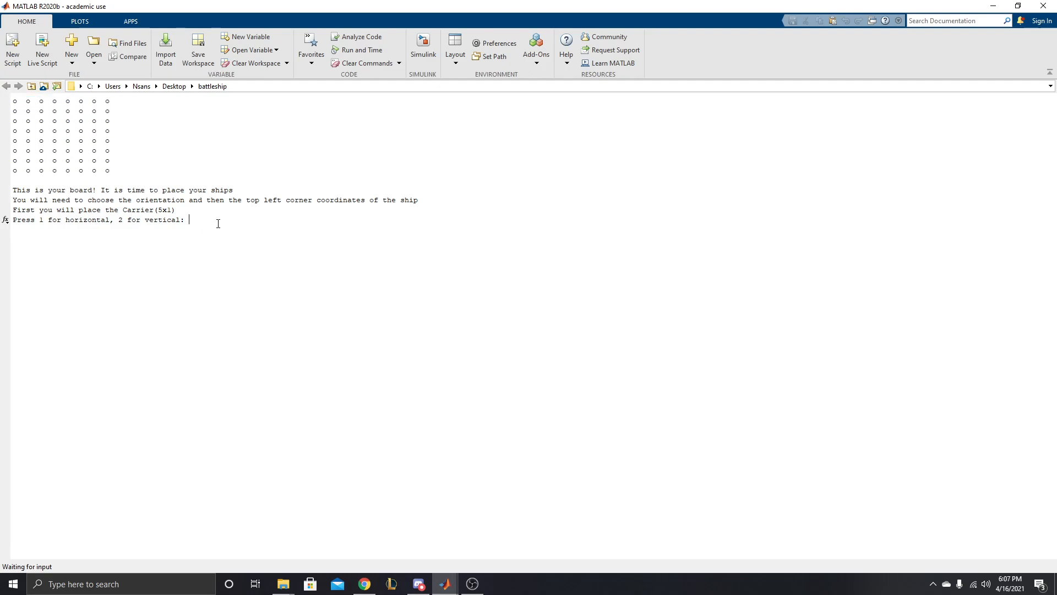
{"action": "type", "text": "1"}
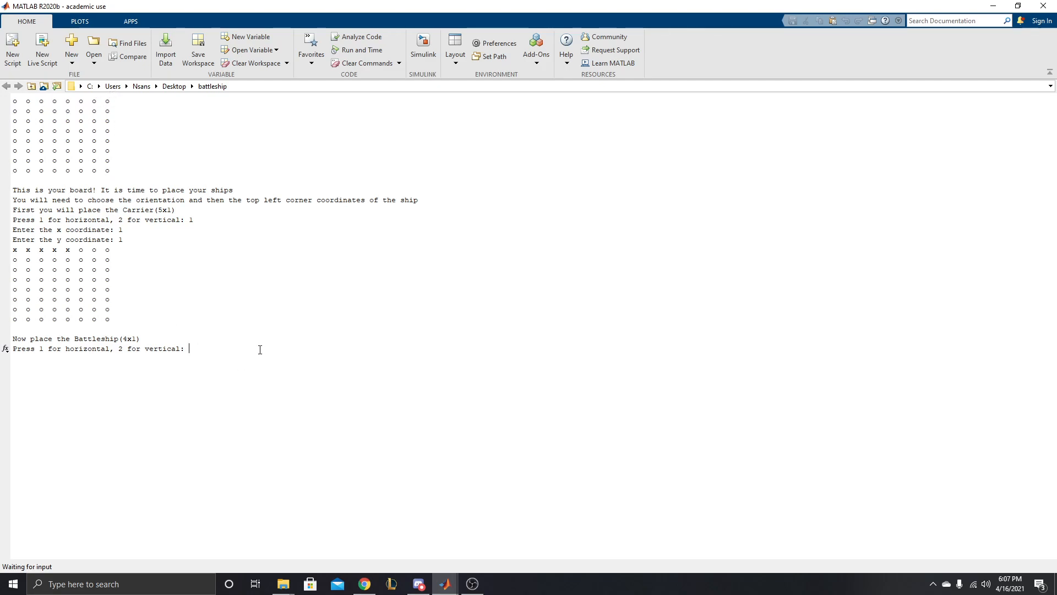
{"action": "mouse_move", "coordinate": [75, 250]}
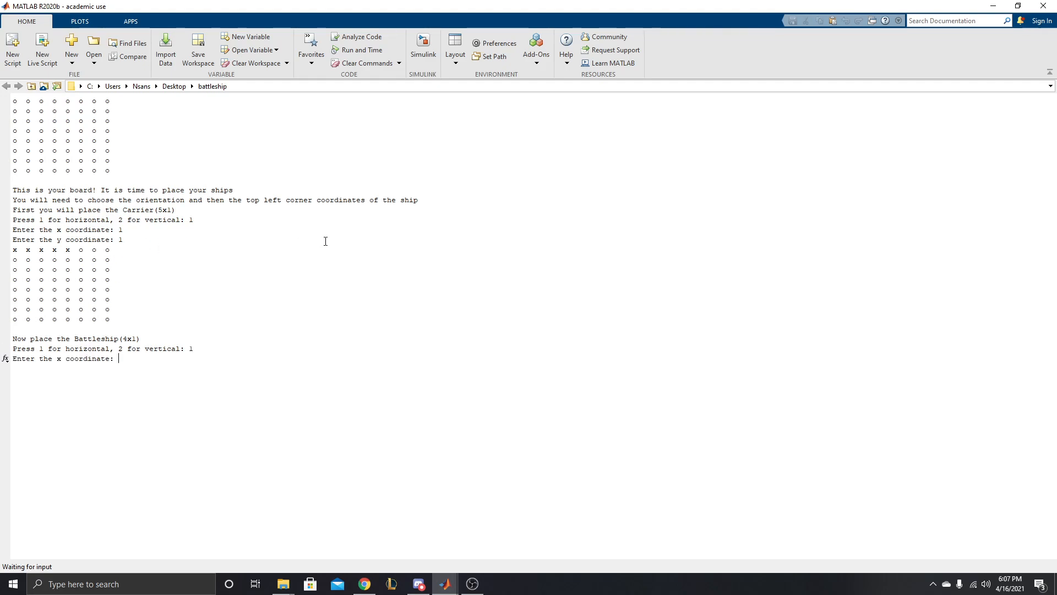
- Try Battleship positions x 8, y 1, then vertical at (1,1); both get rejected
{"action": "type", "text": "8"}
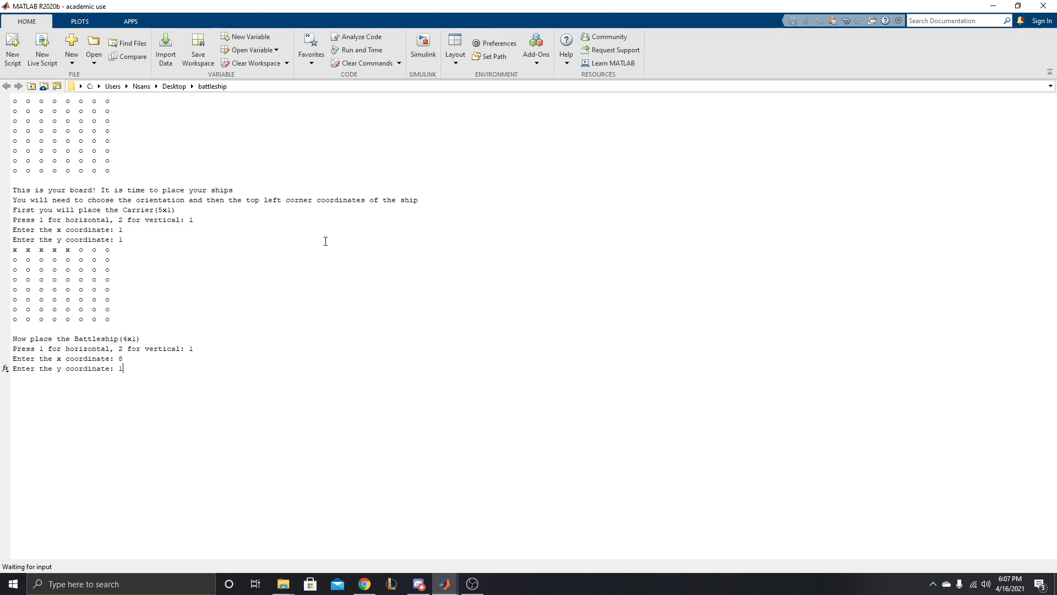
{"action": "key", "text": "enter"}
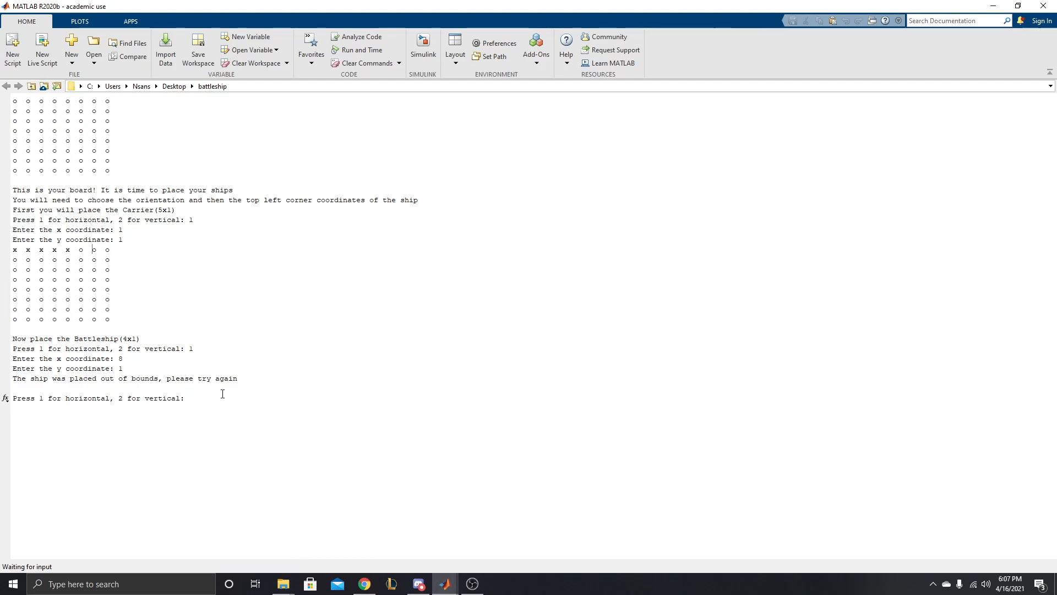
{"action": "type", "text": "2"}
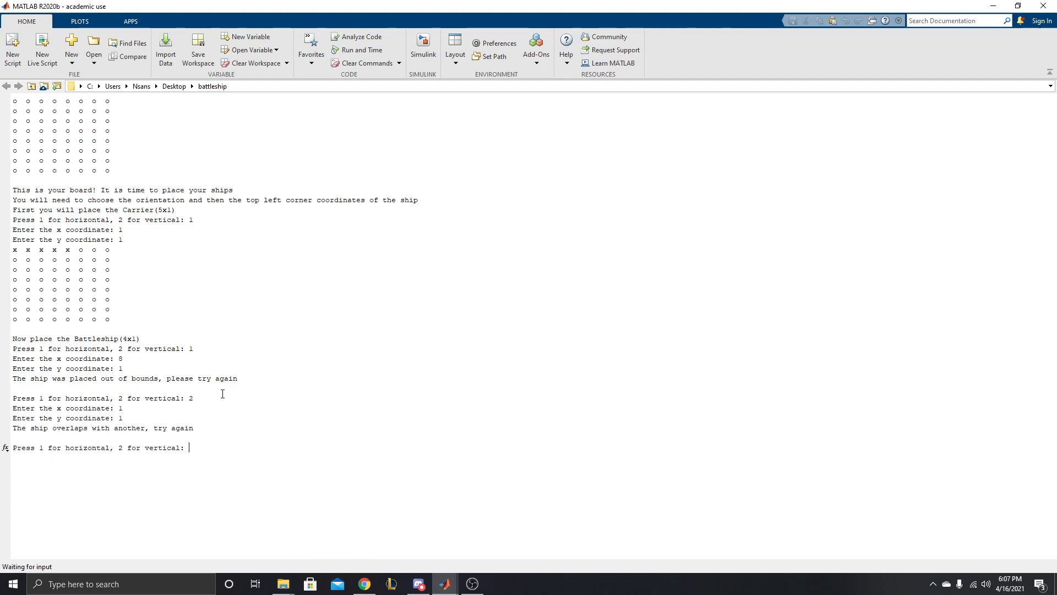
{"action": "triple_click", "coordinate": [104, 428]}
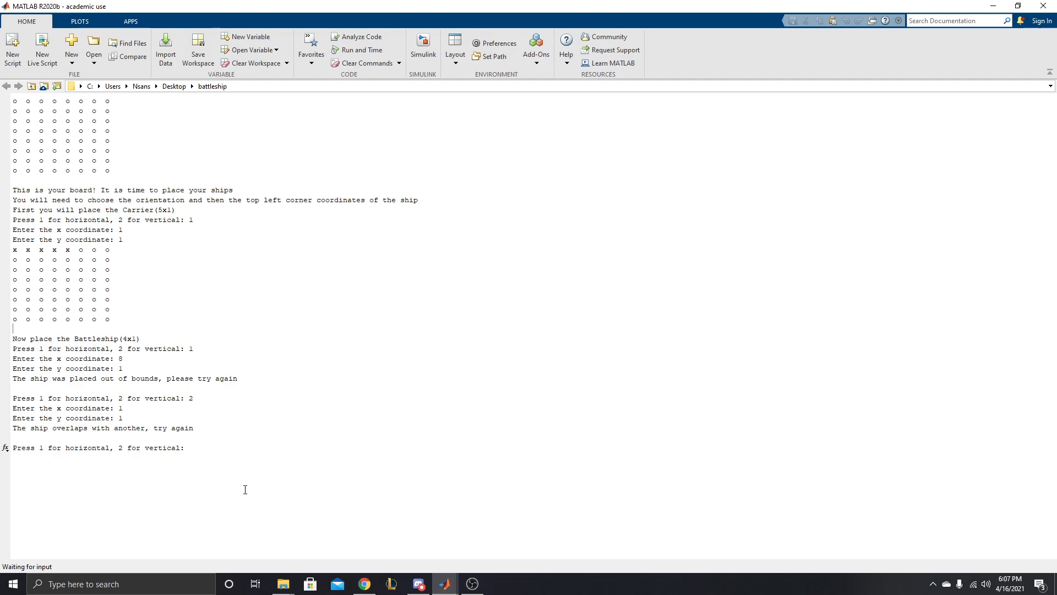
{"action": "type", "text": "2"}
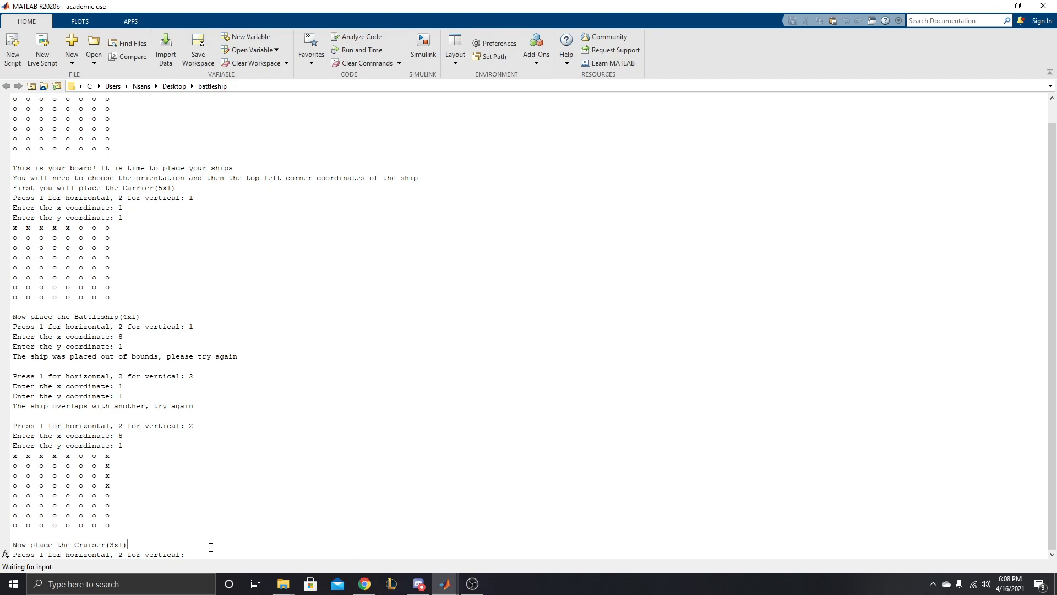
- Place Battleship vertically at column 8, Cruiser and Submarine horizontally, and set Destroyer orientation 1
{"action": "type", "text": "1"}
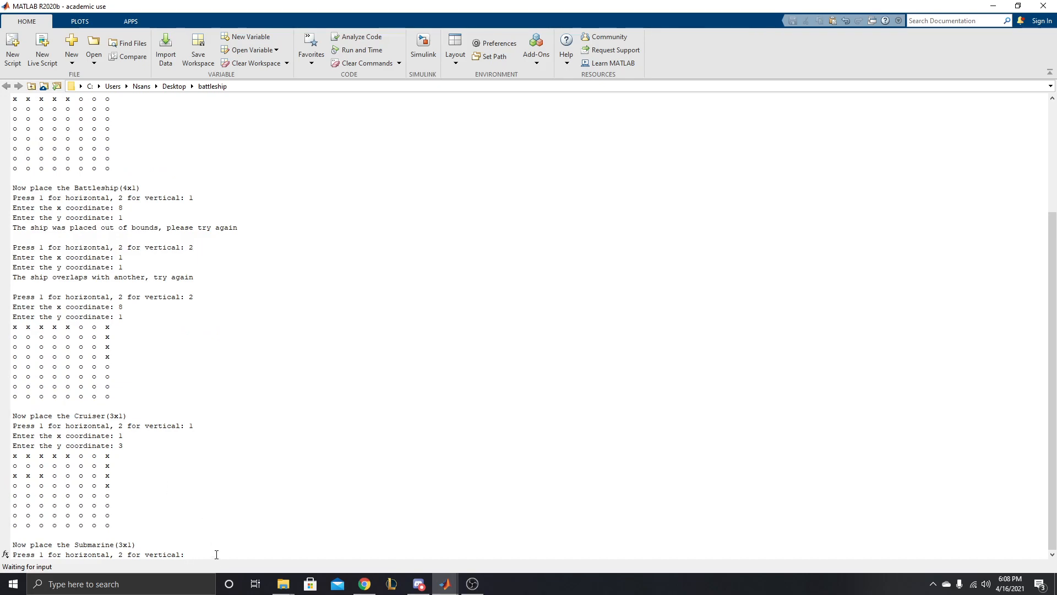
{"action": "type", "text": "3"}
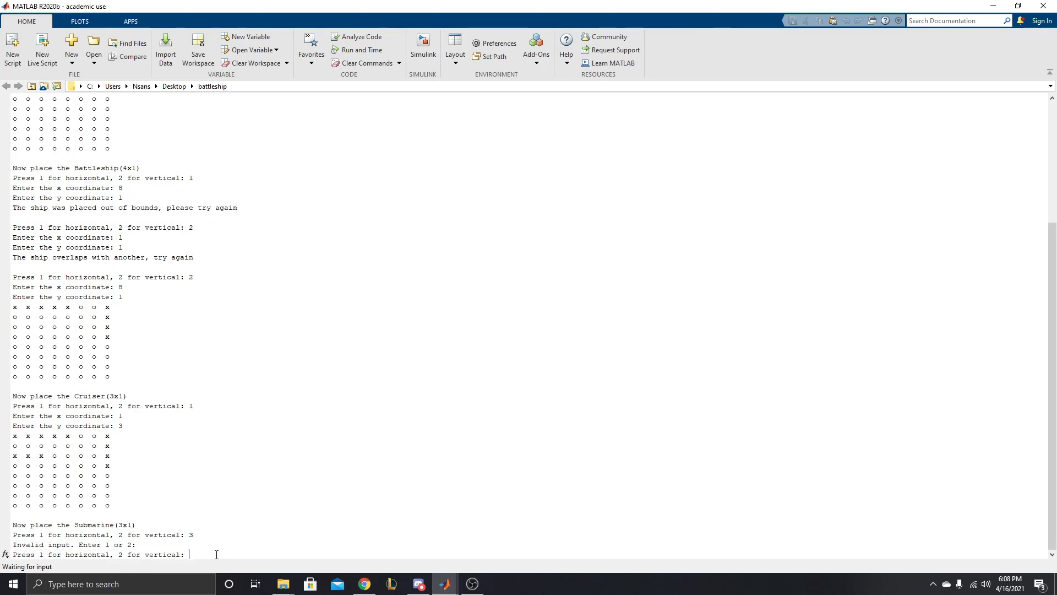
{"action": "type", "text": "2"}
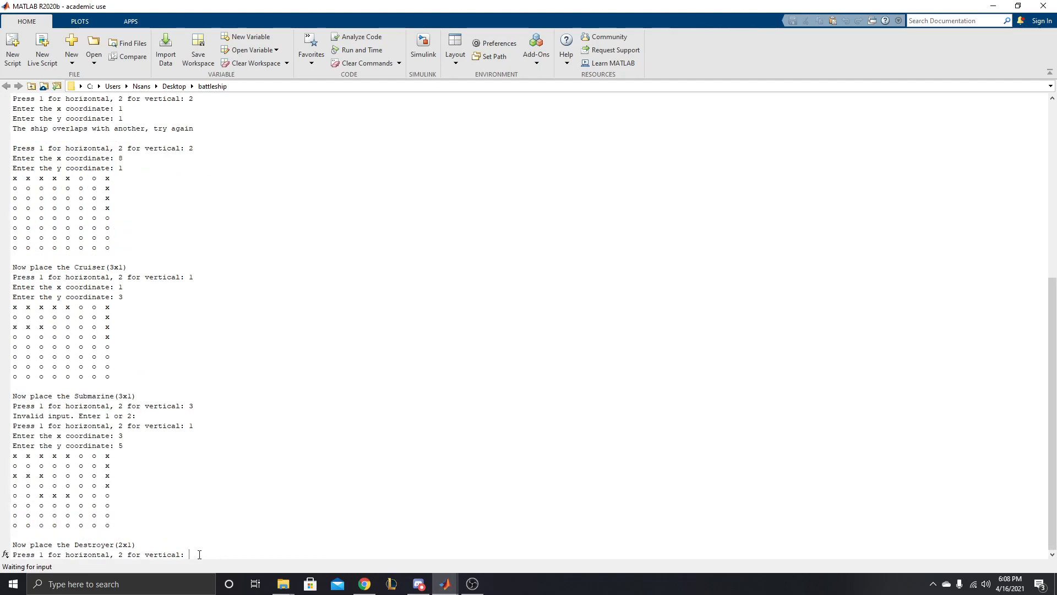
{"action": "type", "text": "1"}
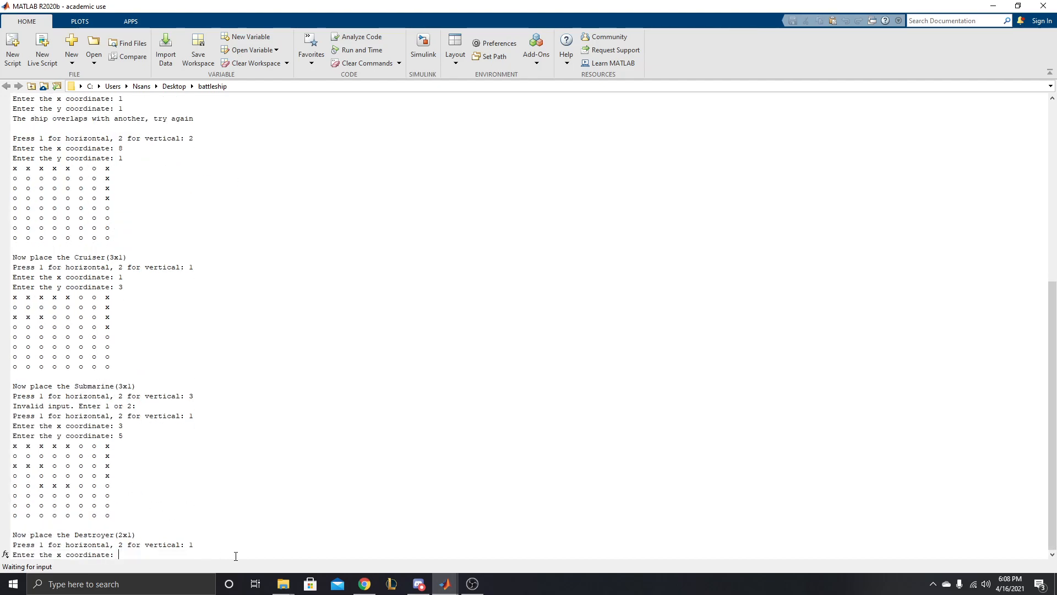
{"action": "type", "text": "3"}
{"action": "type", "text": "7"}
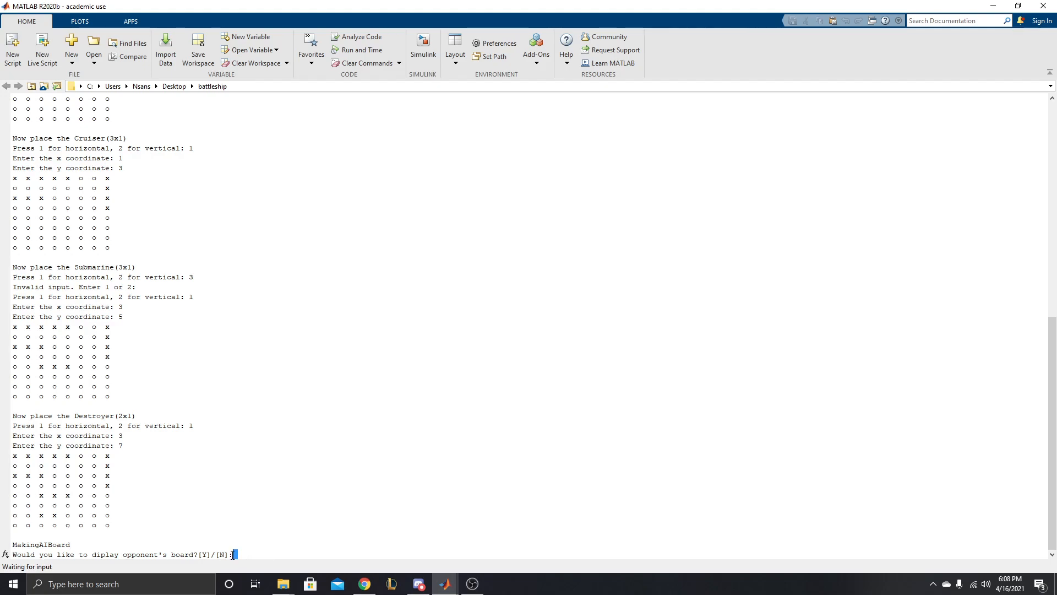
{"action": "mouse_move", "coordinate": [126, 554]}
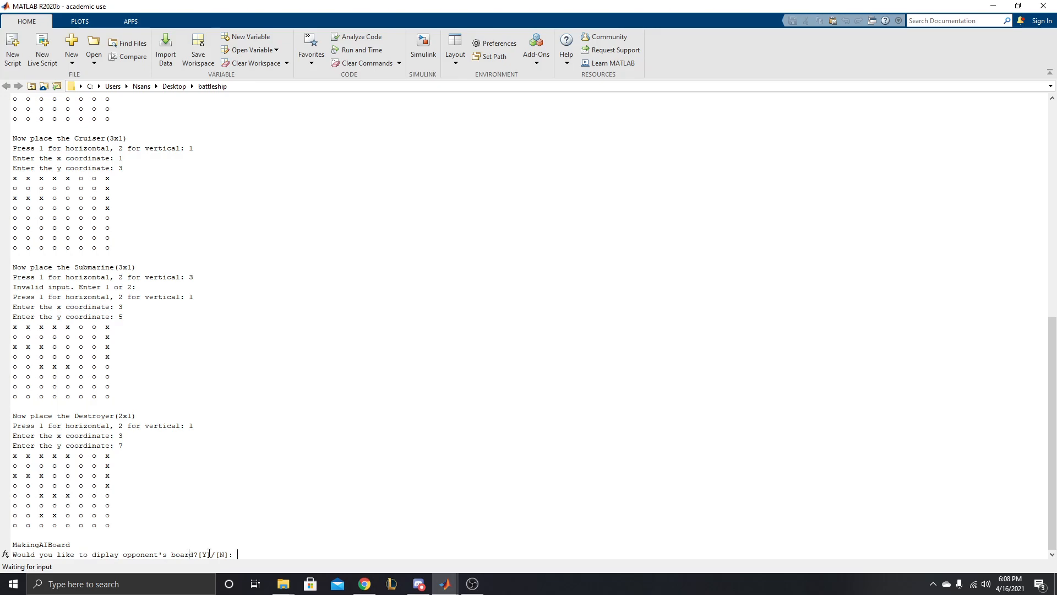
- Put the Destroyer at x 3, y 7 and answer Y to show the opponent's board
{"action": "left_click", "coordinate": [8, 584]}
{"action": "type", "text": "Y"}
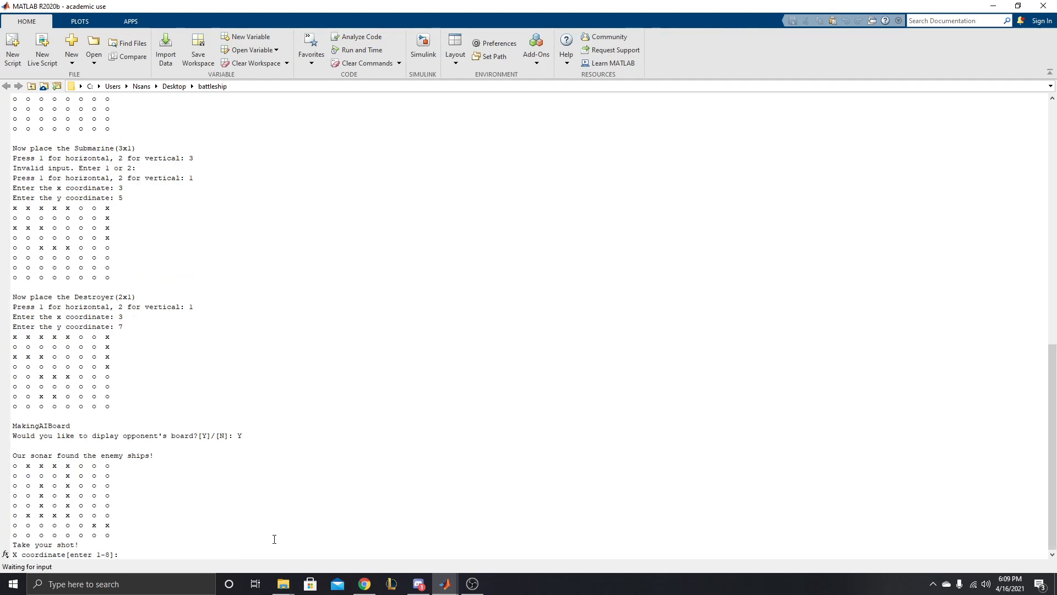
- Fire at column 2, row 1 for a miss, then enter 3 as the next X
{"action": "double_click", "coordinate": [83, 455]}
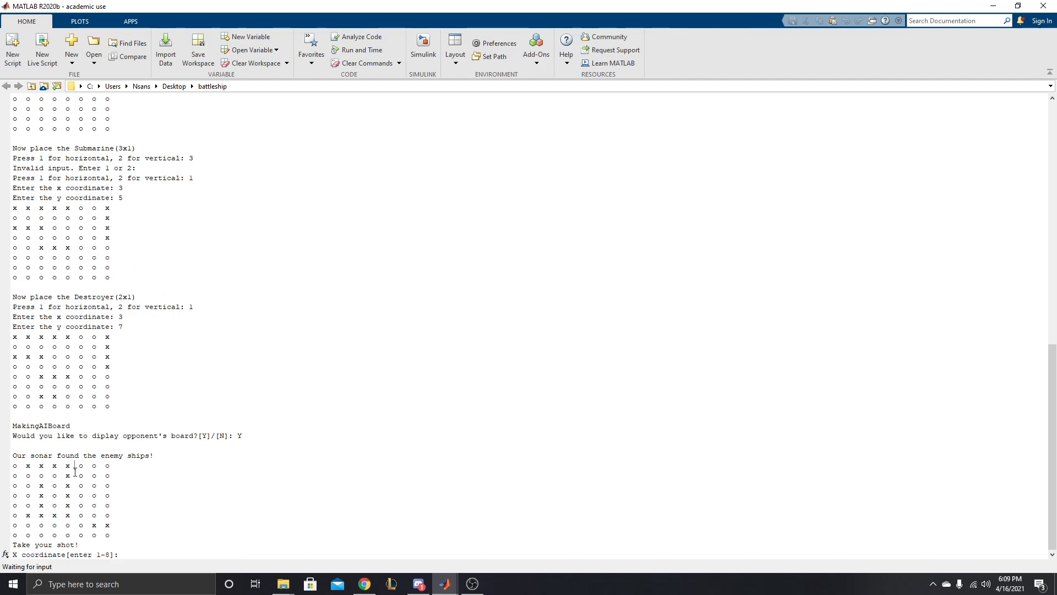
{"action": "mouse_move", "coordinate": [125, 499]}
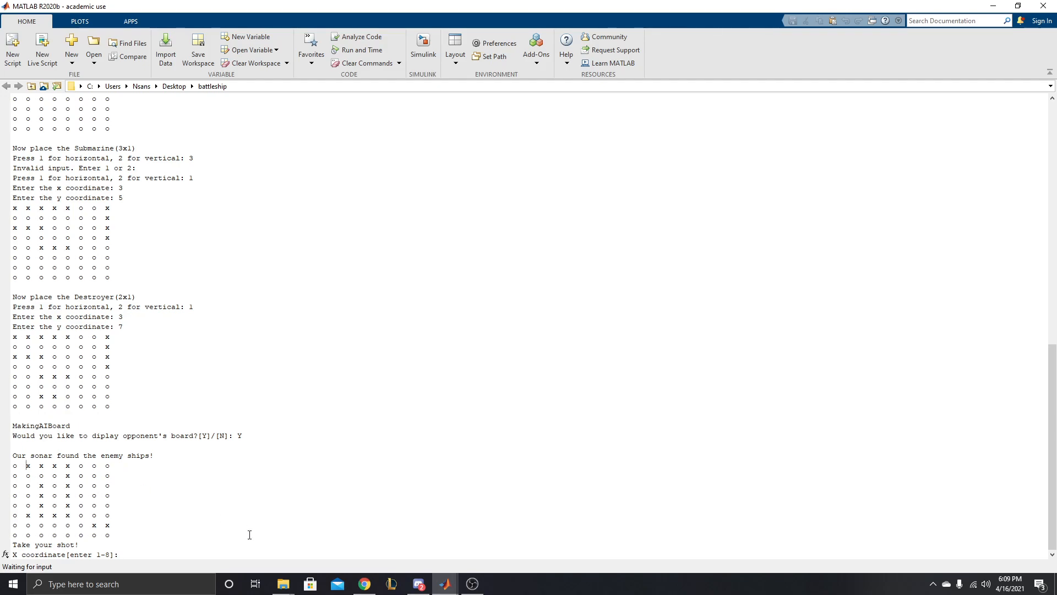
{"action": "mouse_move", "coordinate": [241, 530]}
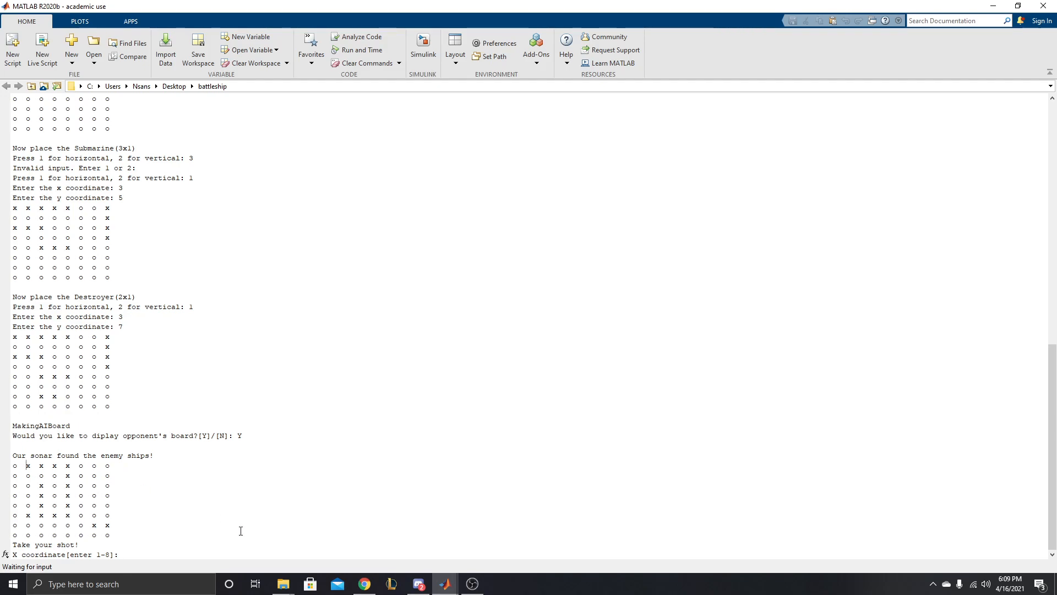
{"action": "type", "text": "2"}
{"action": "type", "text": "1"}
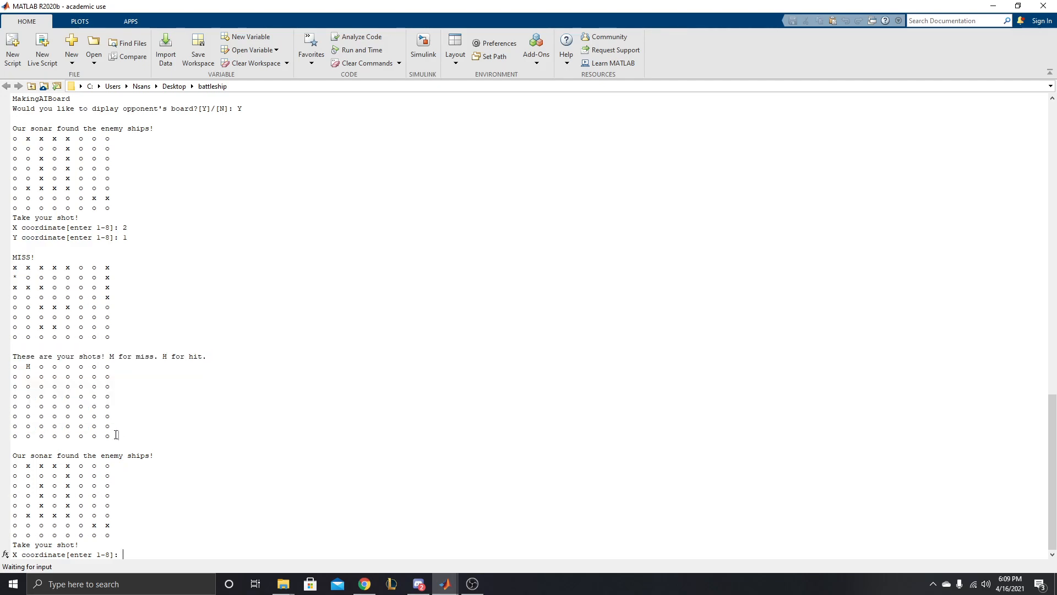
{"action": "mouse_move", "coordinate": [129, 430]}
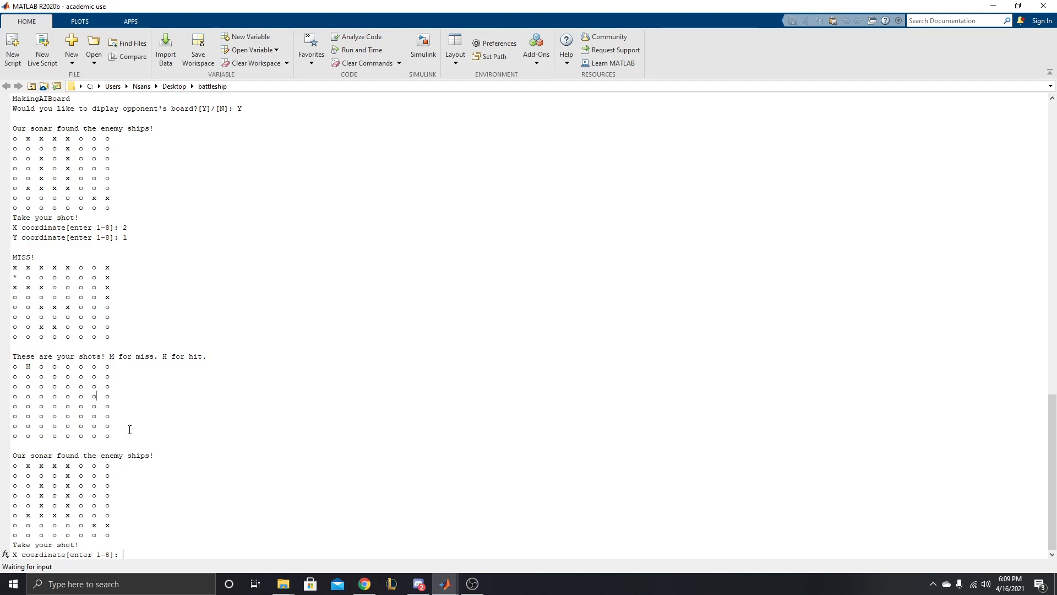
{"action": "left_click_drag", "start_coordinate": [13, 456], "coordinate": [121, 536]}
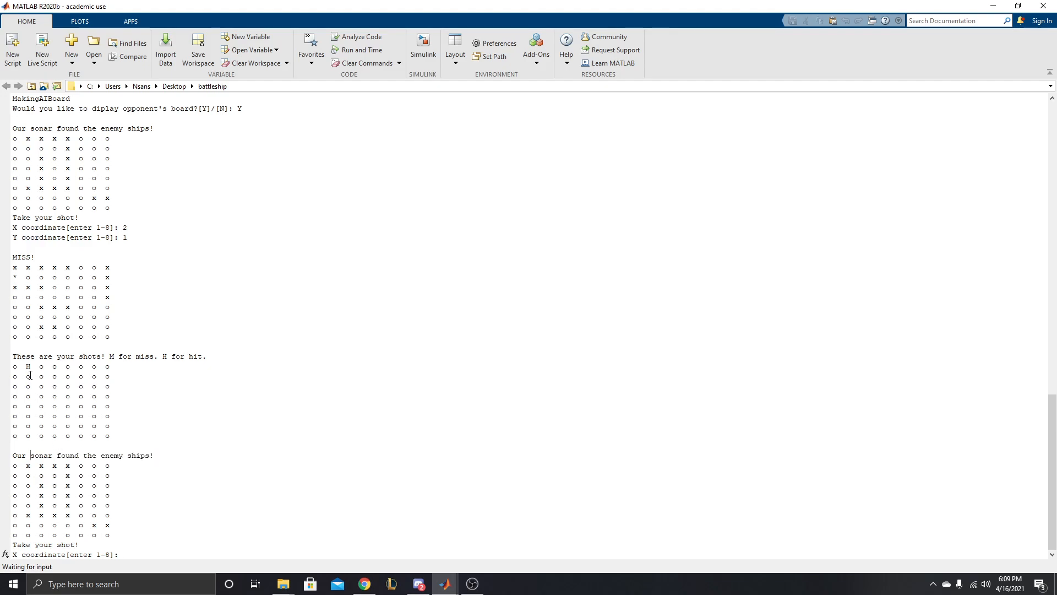
{"action": "double_click", "coordinate": [27, 366]}
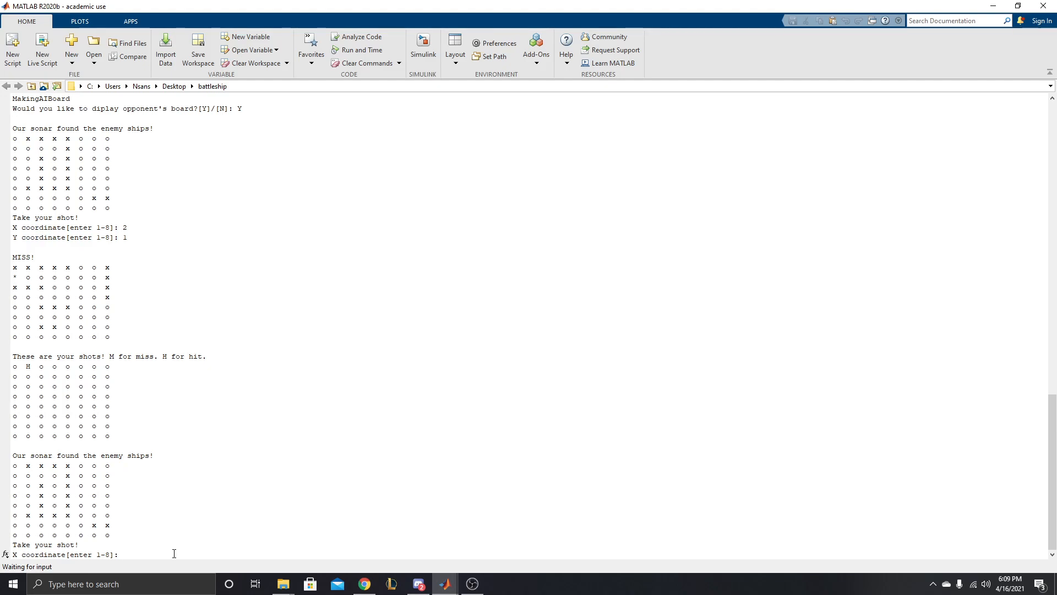
{"action": "mouse_move", "coordinate": [33, 369]}
{"action": "type", "text": "3"}
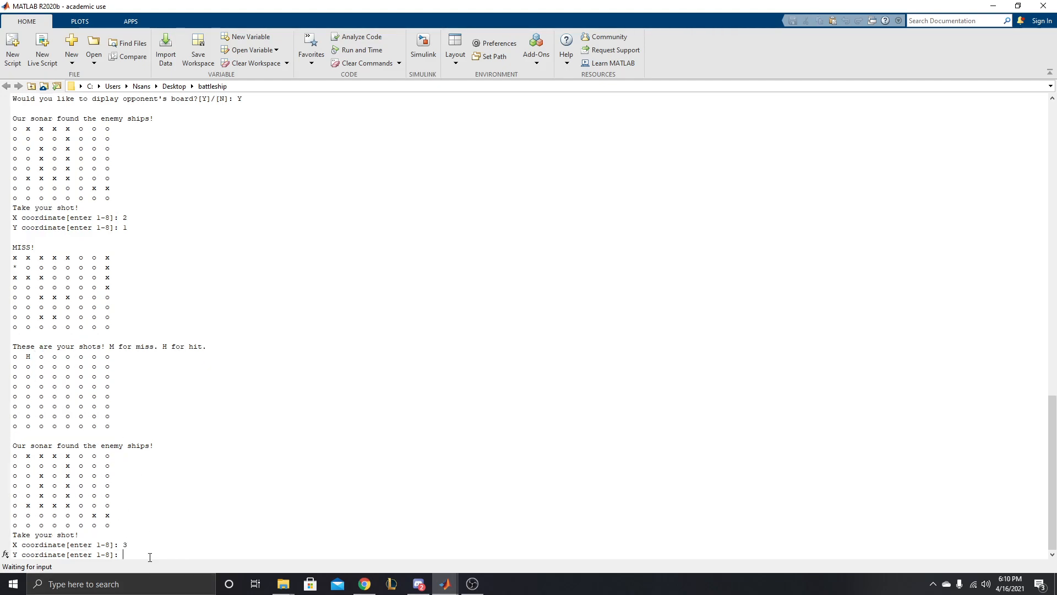
- Fire a run of shots, ending with a shot at column 5, row 6
{"action": "type", "text": "1"}
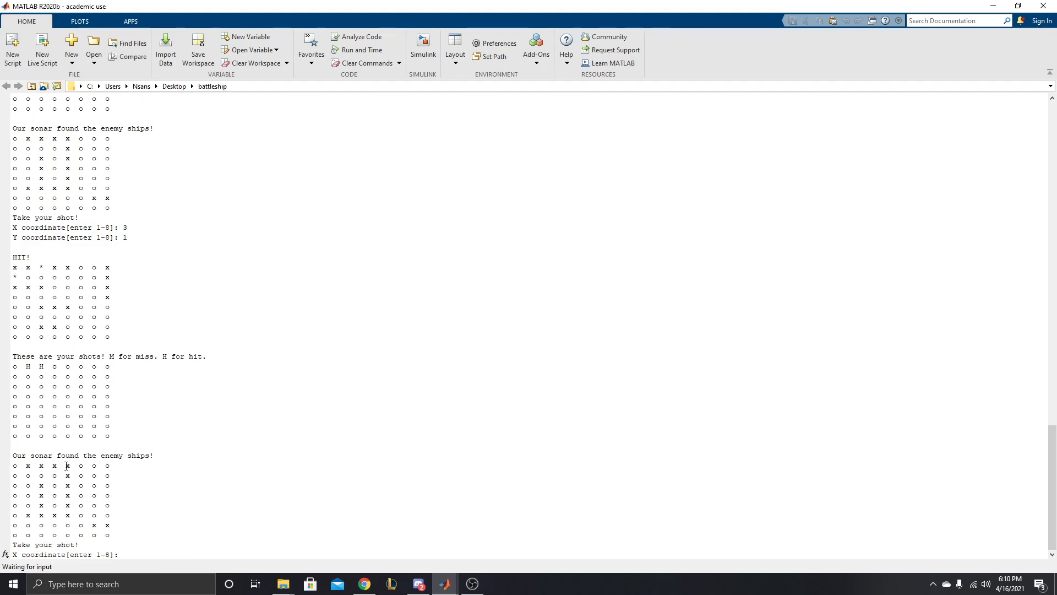
{"action": "type", "text": "4"}
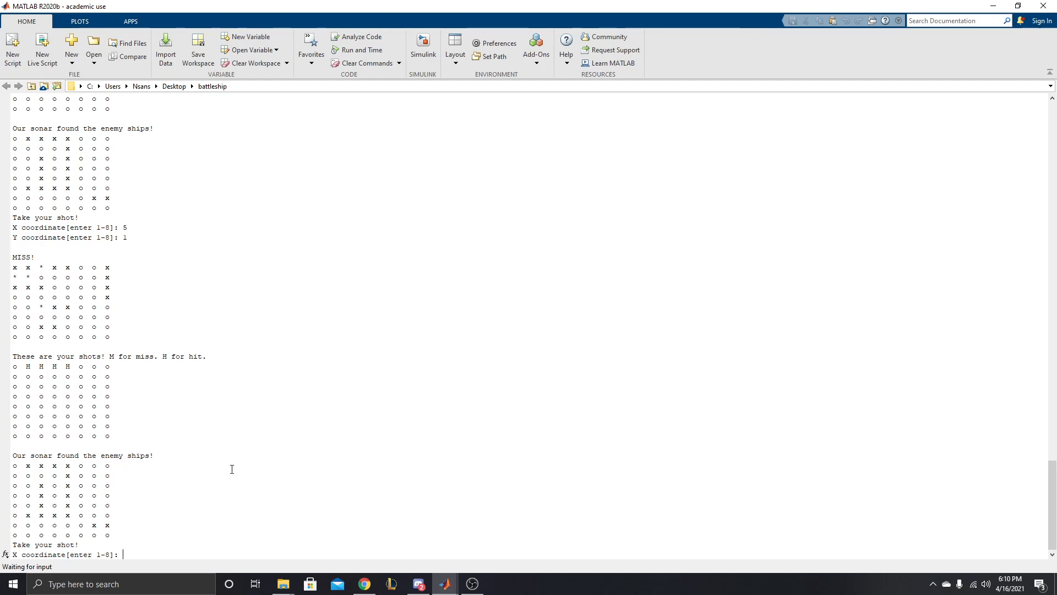
{"action": "mouse_move", "coordinate": [188, 403]}
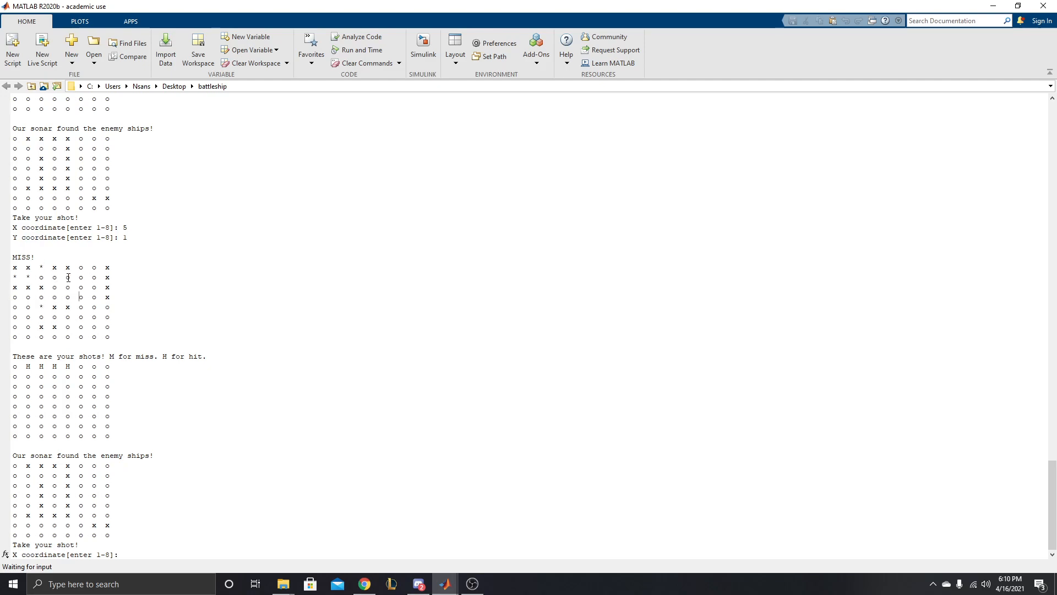
{"action": "left_click_drag", "start_coordinate": [12, 273], "coordinate": [118, 337]}
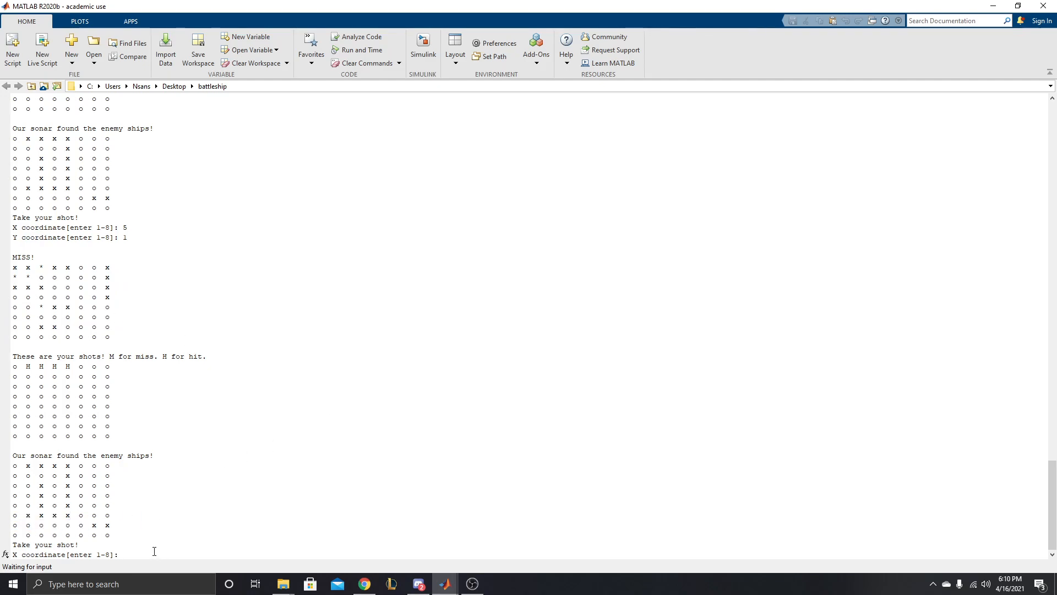
{"action": "type", "text": "5"}
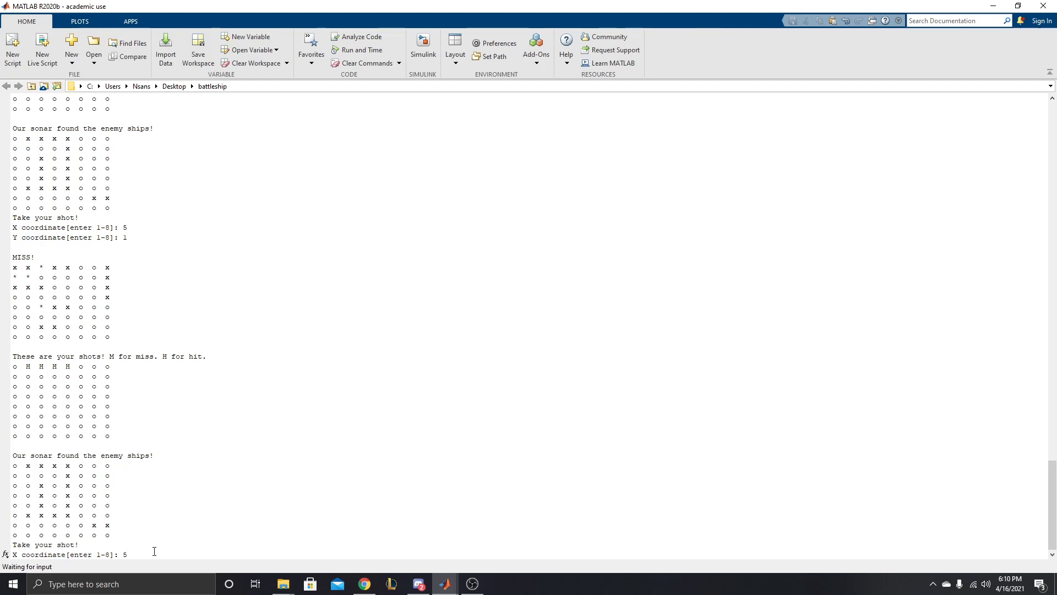
{"action": "type", "text": "2"}
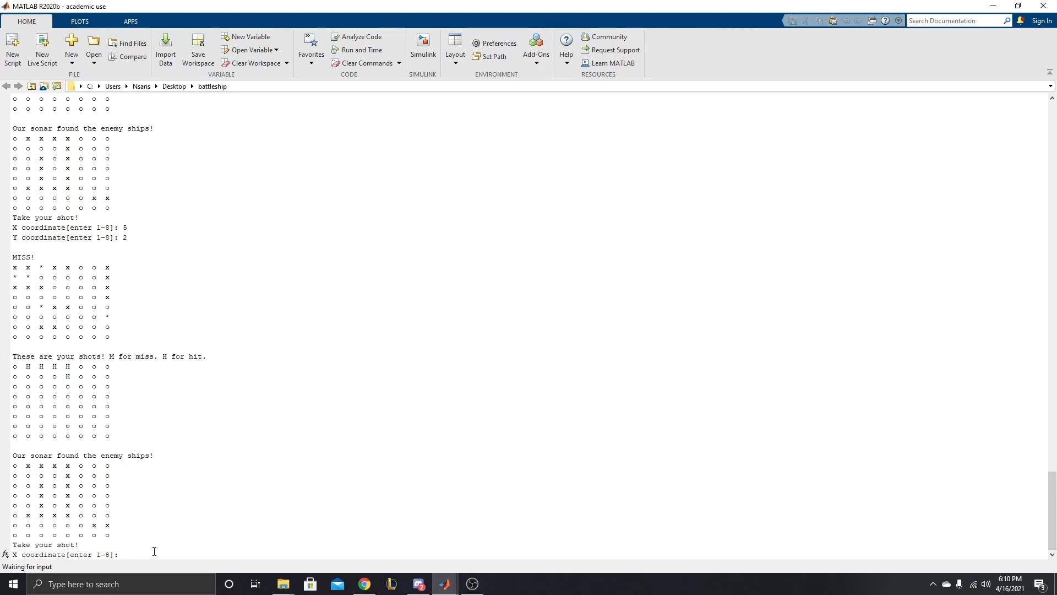
{"action": "type", "text": "5"}
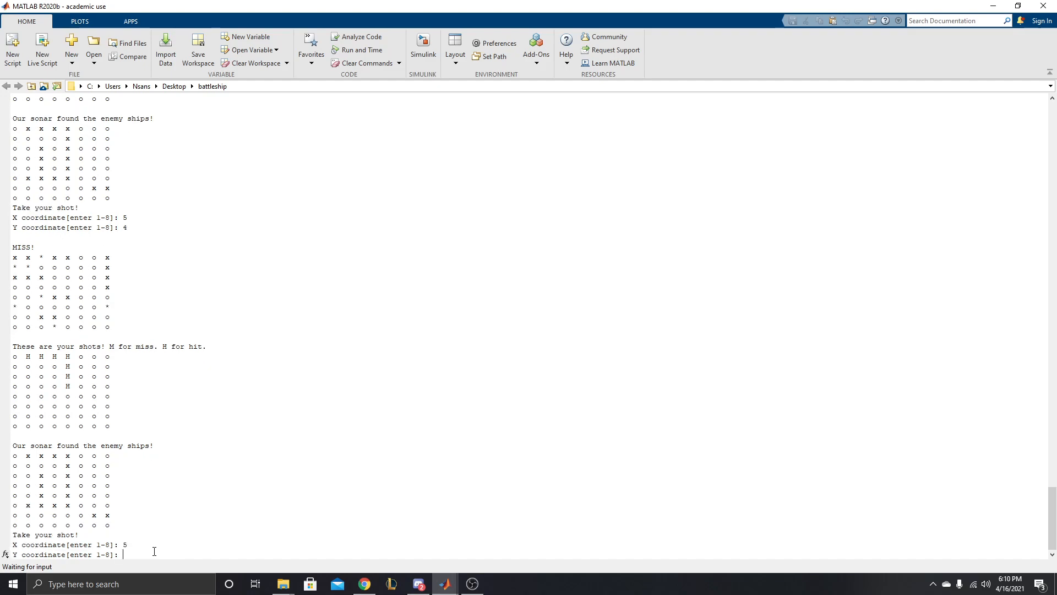
{"action": "type", "text": "6"}
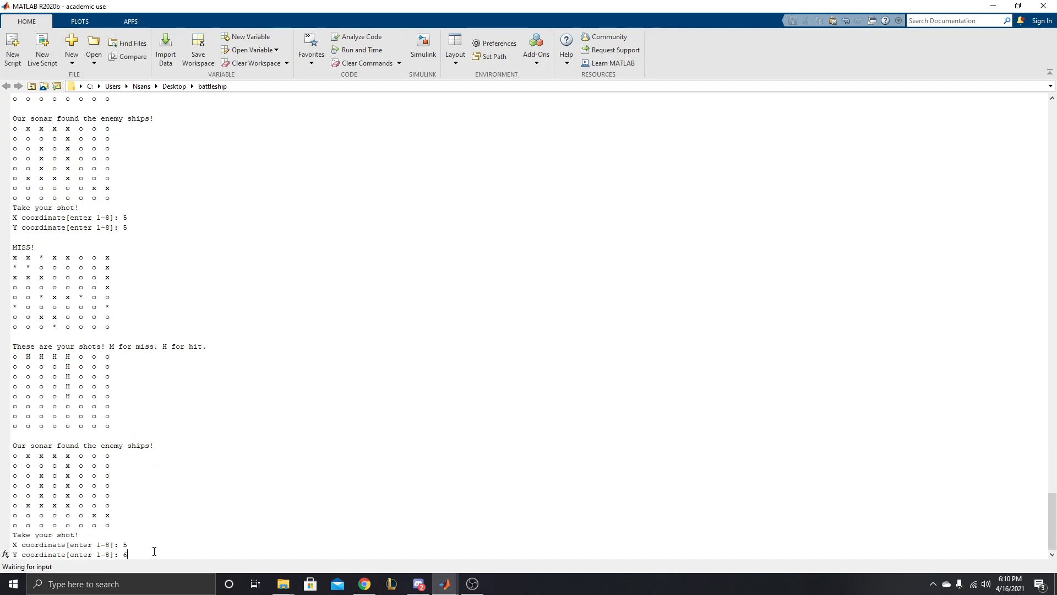
{"action": "key", "text": "Enter"}
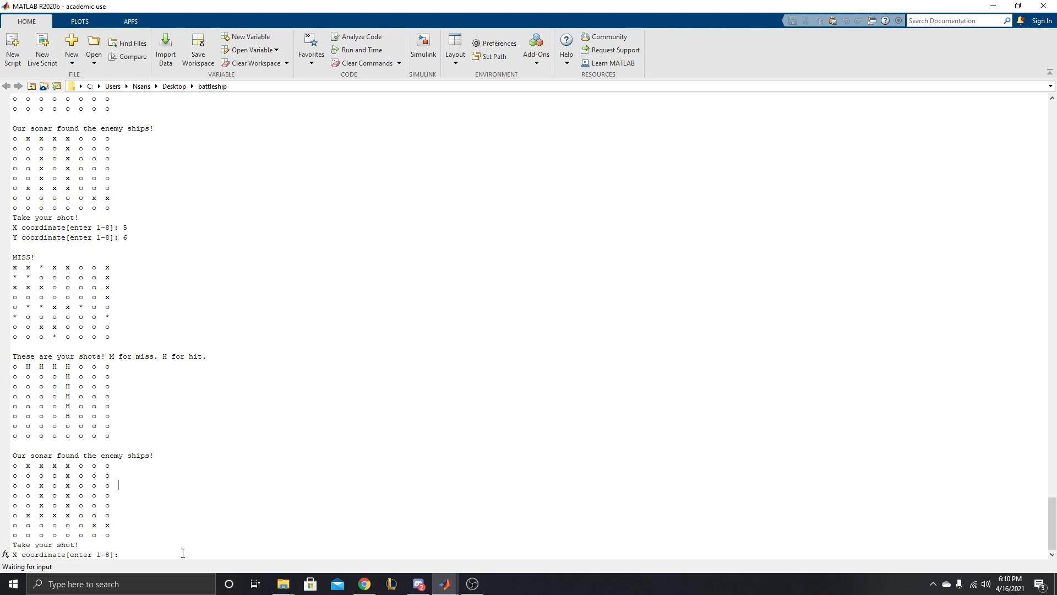
- Fire more shots, including column 3, row 2, for hits at (3,4) and (7,7)
{"action": "type", "text": "4"}
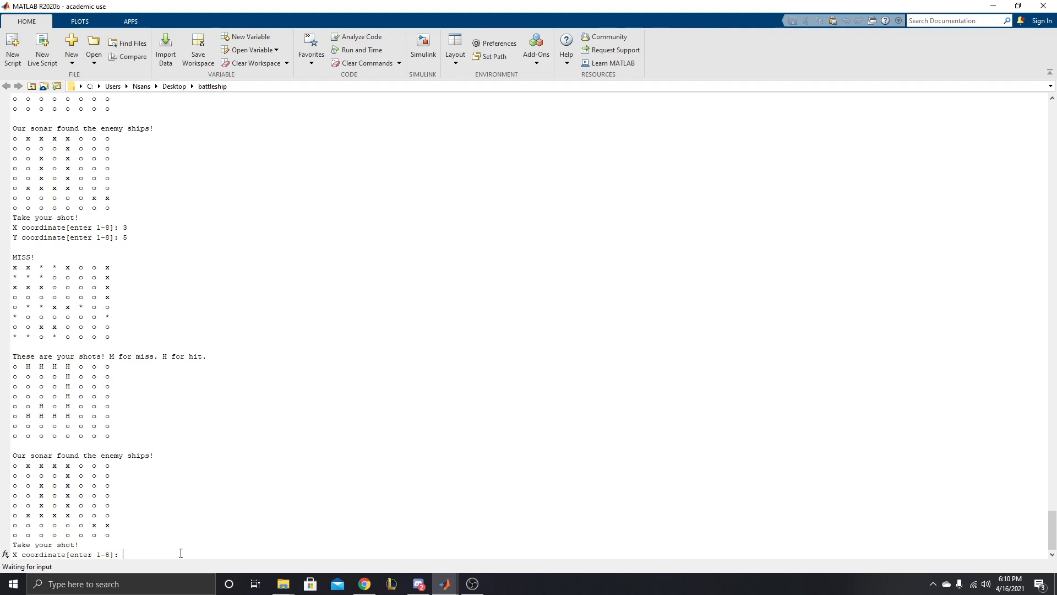
{"action": "type", "text": "4"}
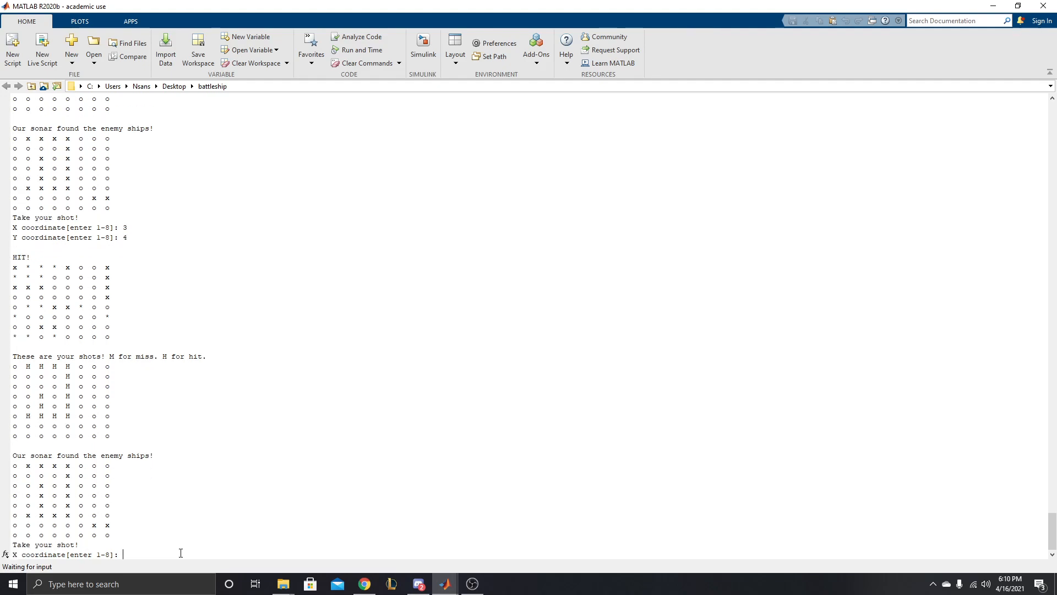
{"action": "type", "text": "3"}
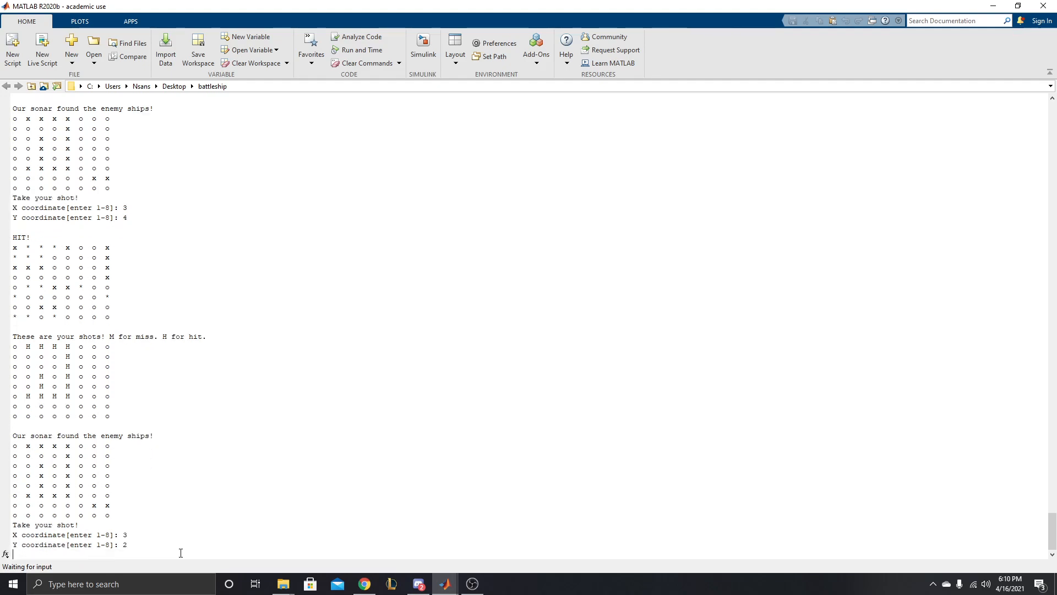
{"action": "key", "text": "Enter"}
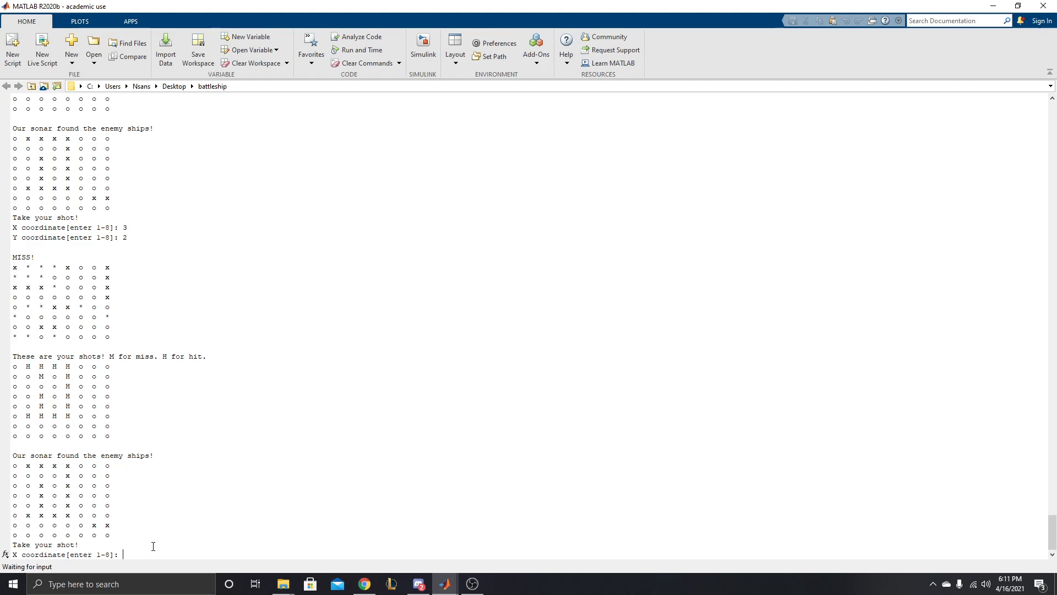
{"action": "mouse_move", "coordinate": [228, 377]}
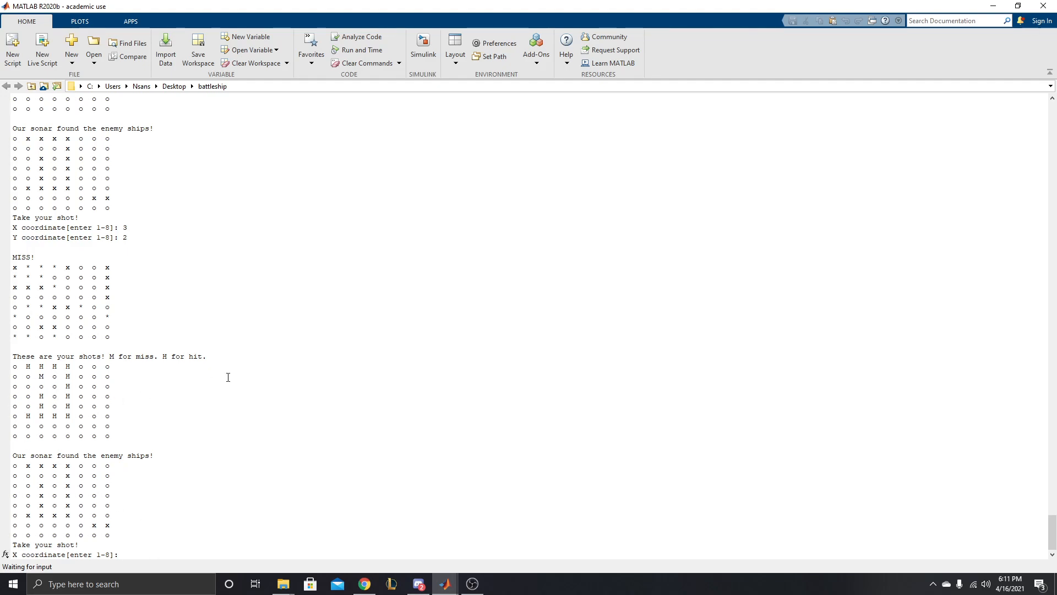
{"action": "type", "text": "3"}
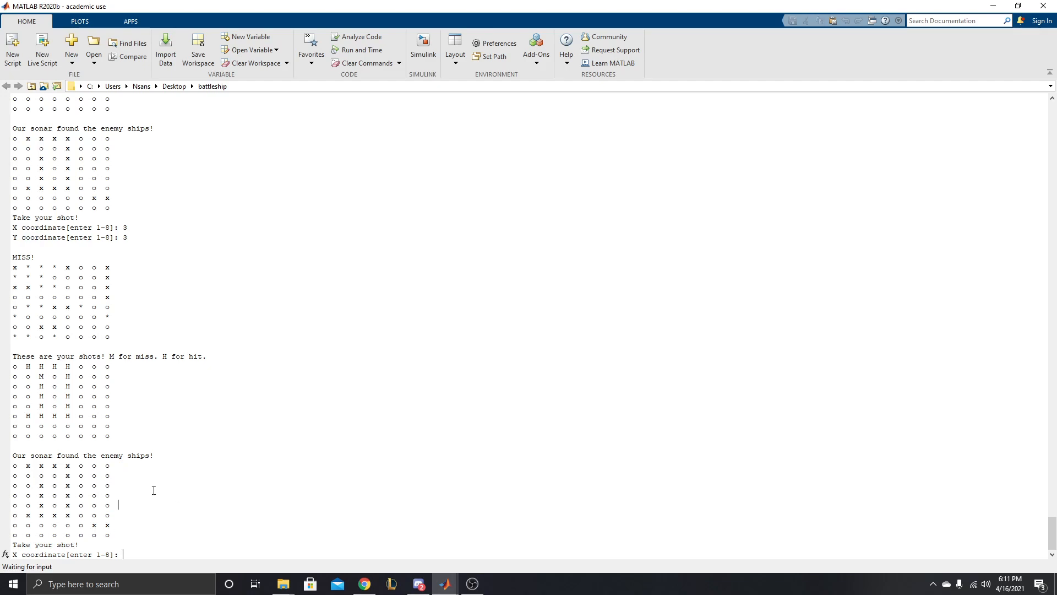
{"action": "mouse_move", "coordinate": [107, 465]}
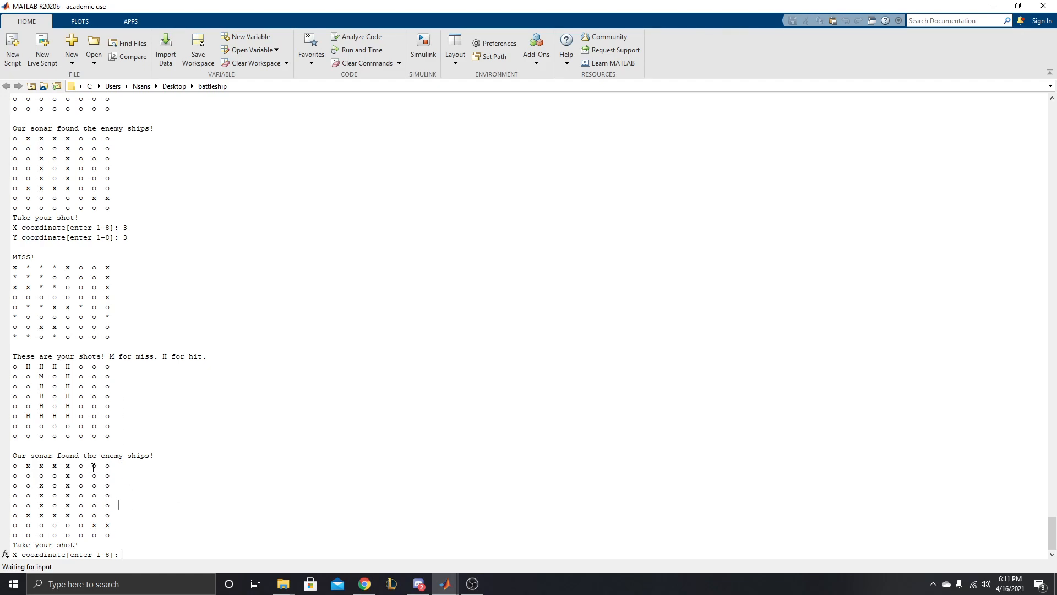
{"action": "type", "text": "6"}
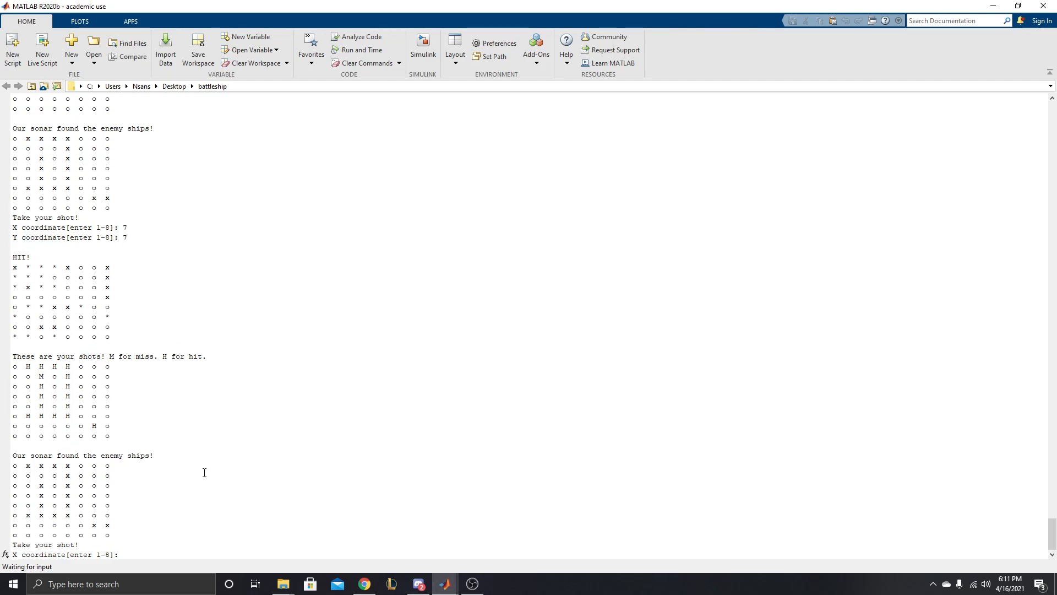
{"action": "mouse_move", "coordinate": [211, 496]}
{"action": "type", "text": "8"}
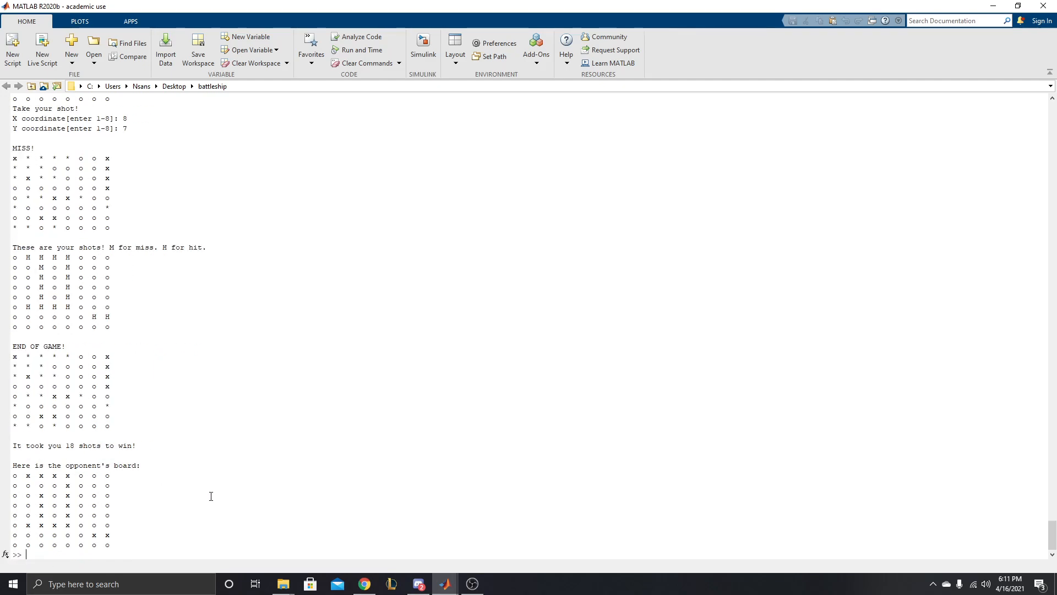
{"action": "left_click_drag", "start_coordinate": [27, 445], "coordinate": [135, 445]}
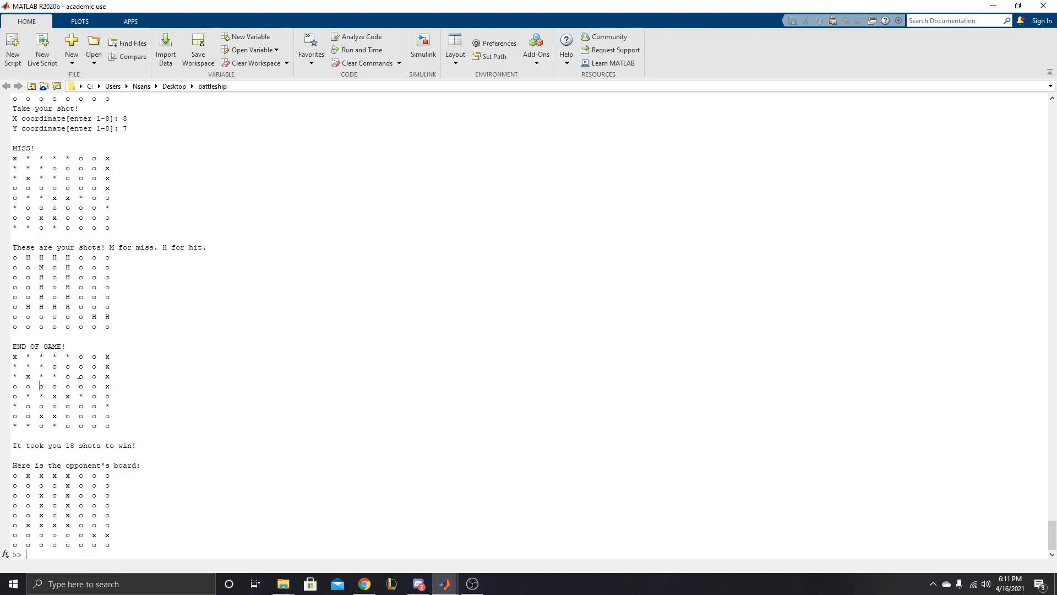
{"action": "mouse_move", "coordinate": [162, 337]}
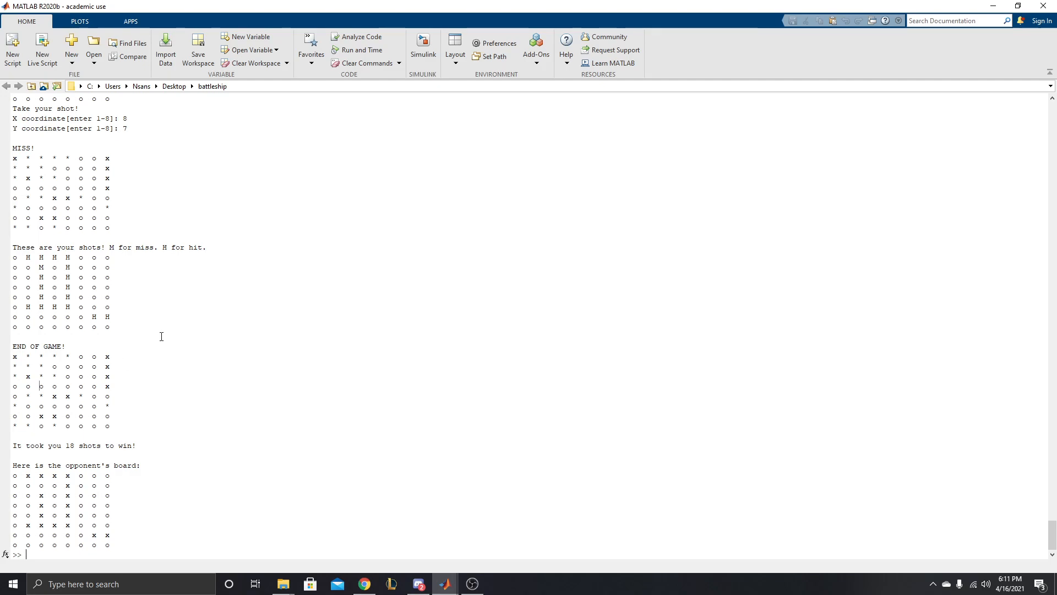
{"action": "mouse_move", "coordinate": [228, 177]}
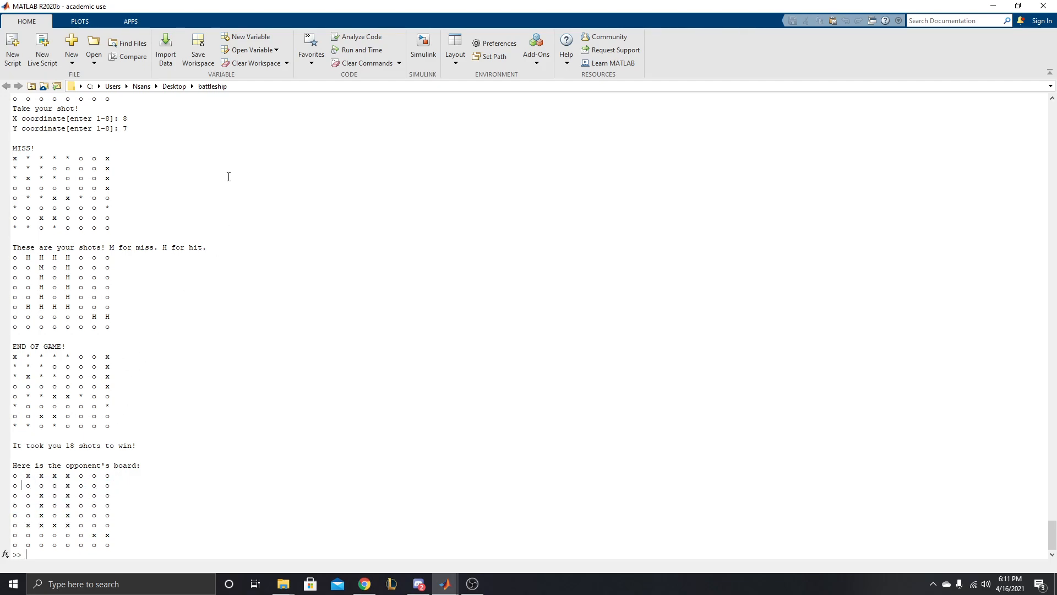
{"action": "mouse_move", "coordinate": [445, 584]}
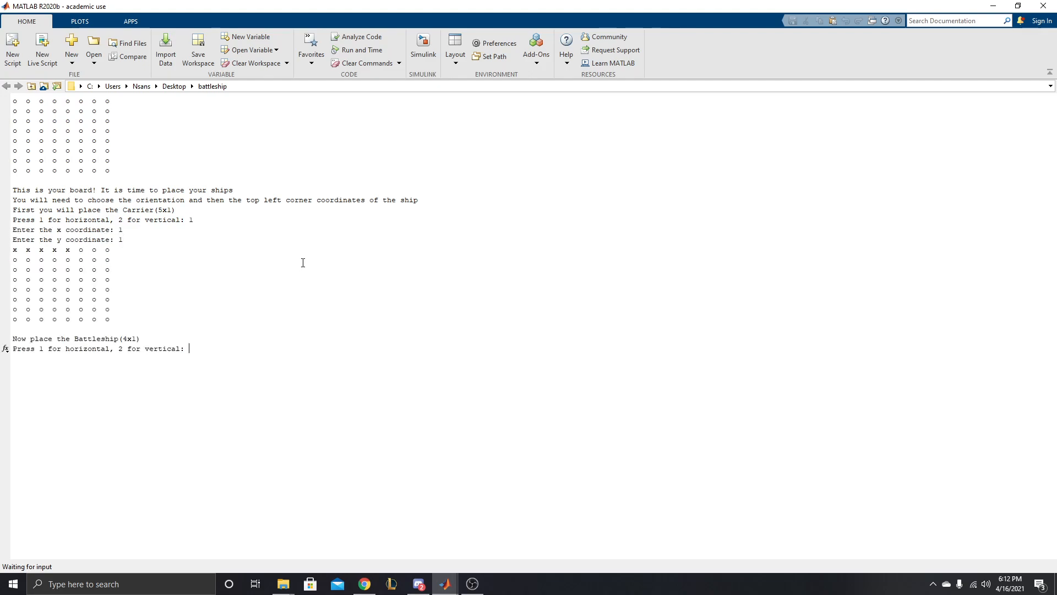
- Place all five ships horizontally at x 1 on rows 1, 3, 5, 7 and 8
{"action": "type", "text": "8"}
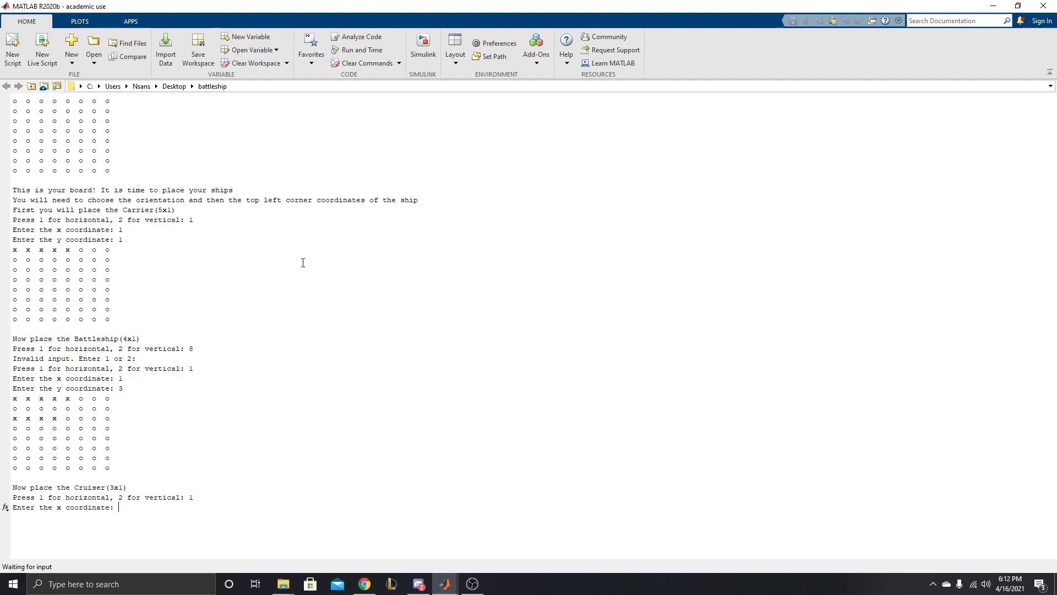
{"action": "type", "text": "1"}
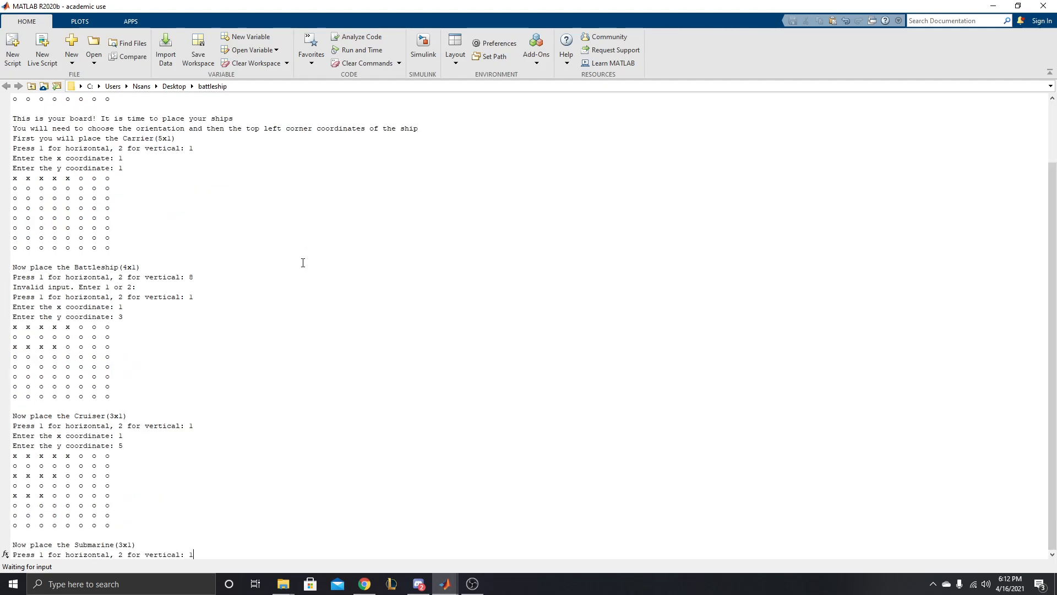
{"action": "type", "text": "1"}
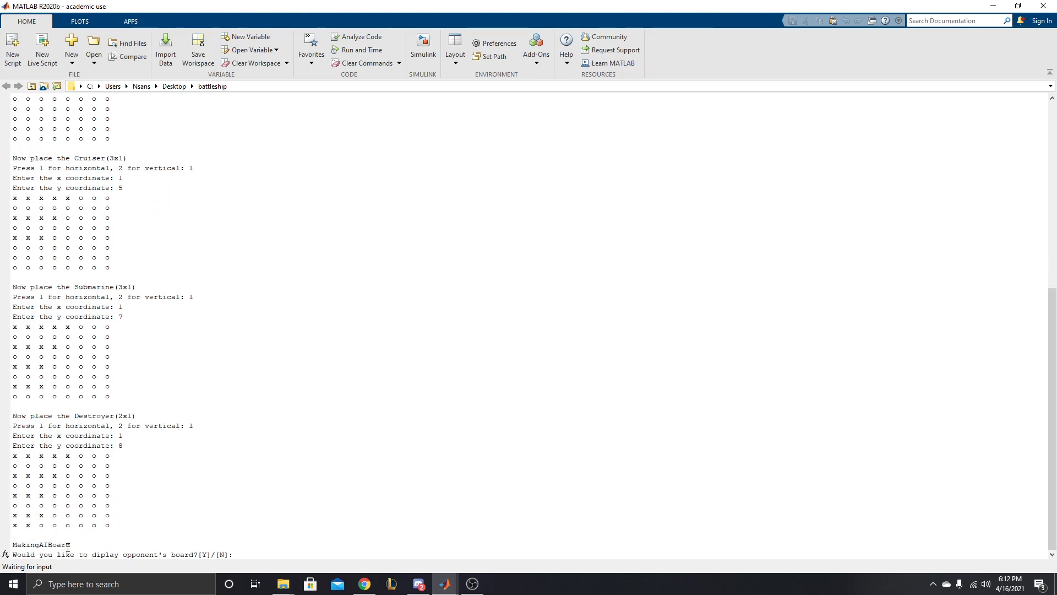
- Decline the opponent board with N, then fire missing shots at (1,2) and (1,5)
{"action": "type", "text": "N"}
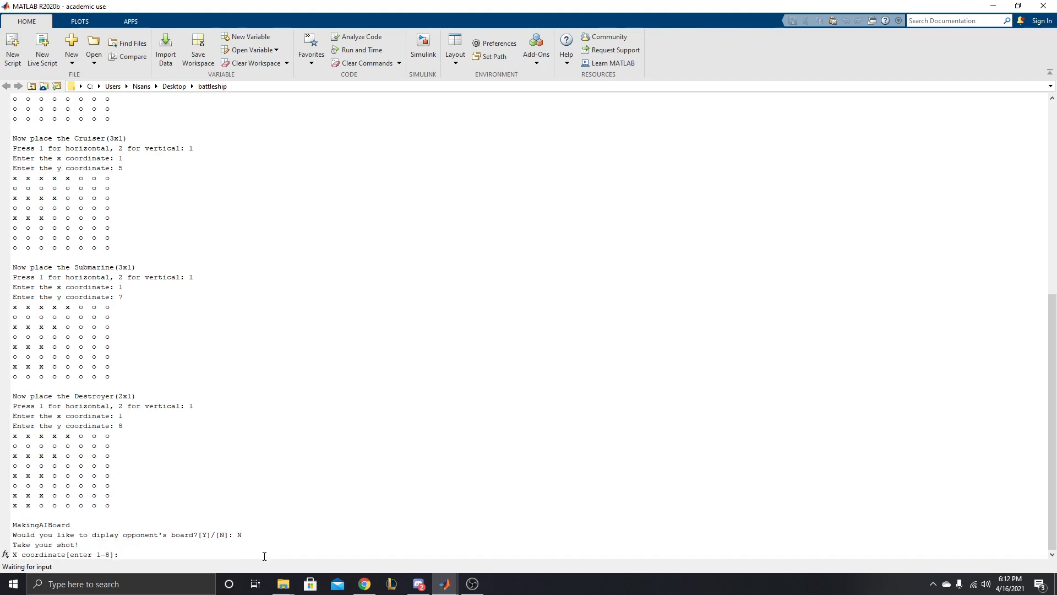
{"action": "type", "text": "4"}
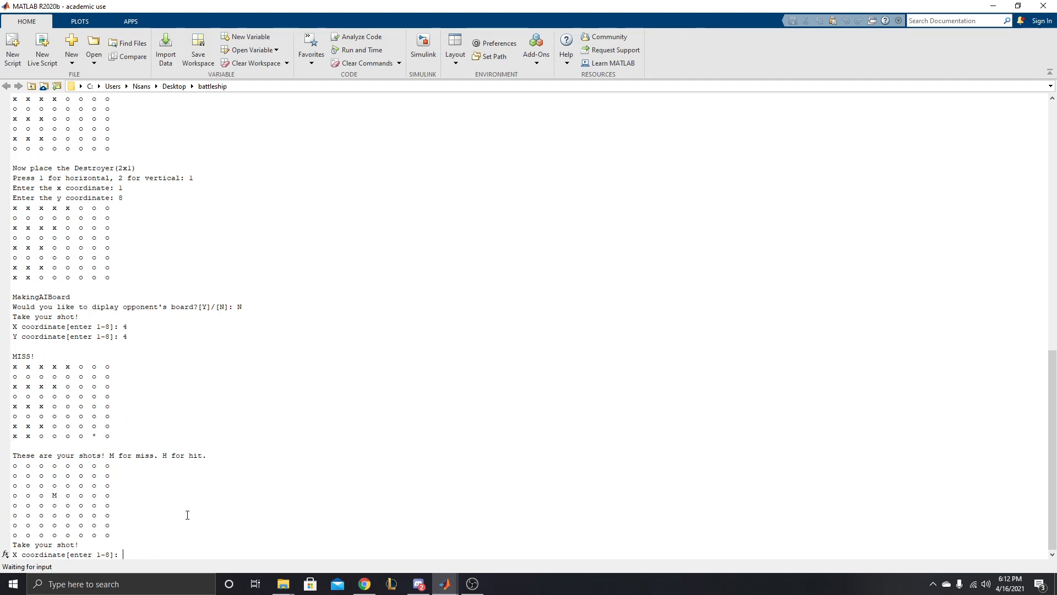
{"action": "type", "text": "1"}
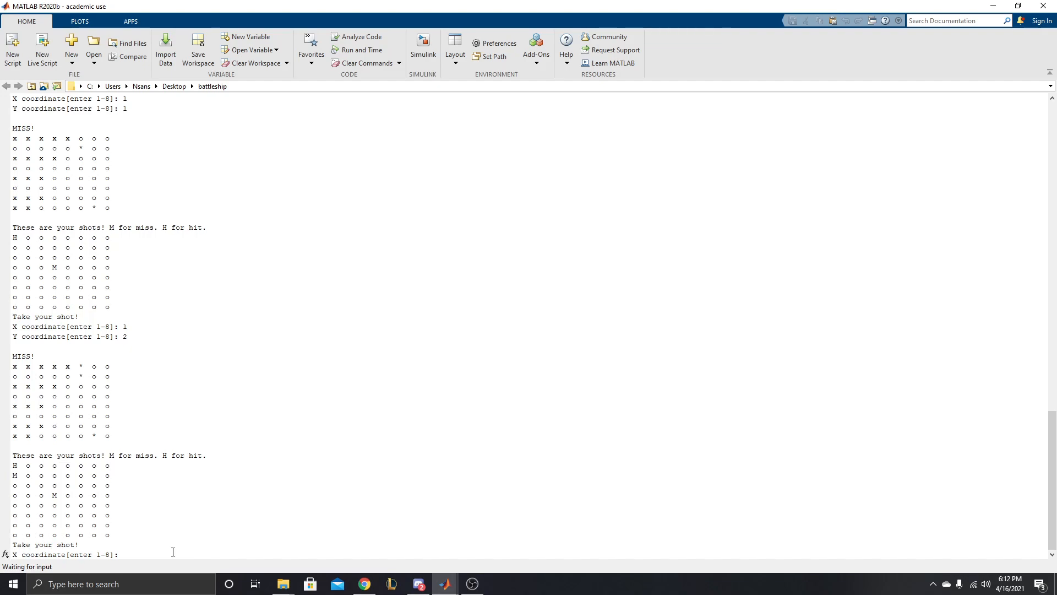
{"action": "type", "text": "1"}
{"action": "type", "text": "5"}
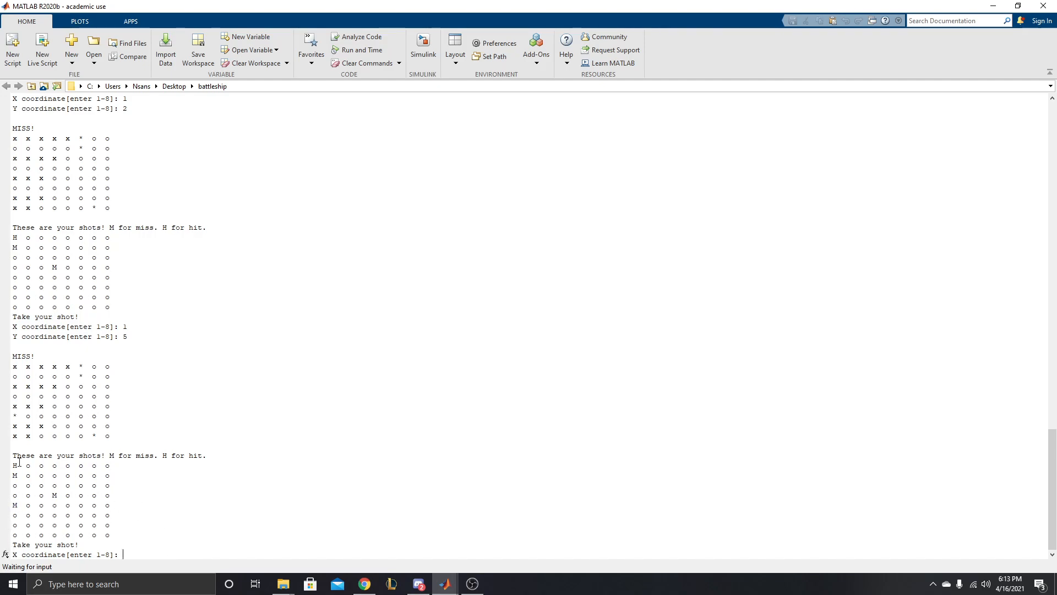
{"action": "type", "text": "2"}
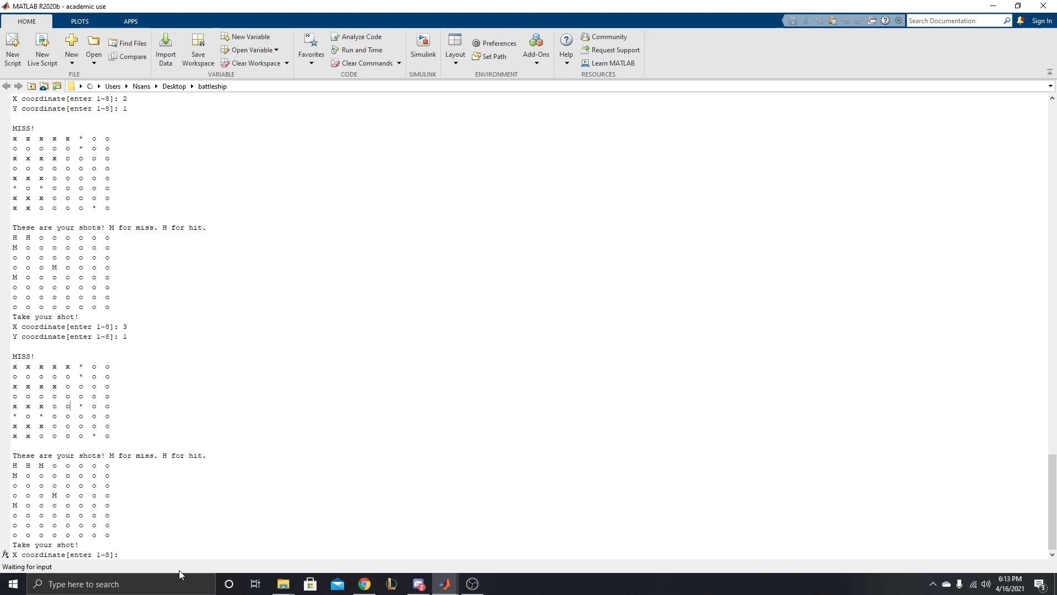
- Fire the next shots using coordinate 6 at the X/Y prompts
{"action": "type", "text": "6"}
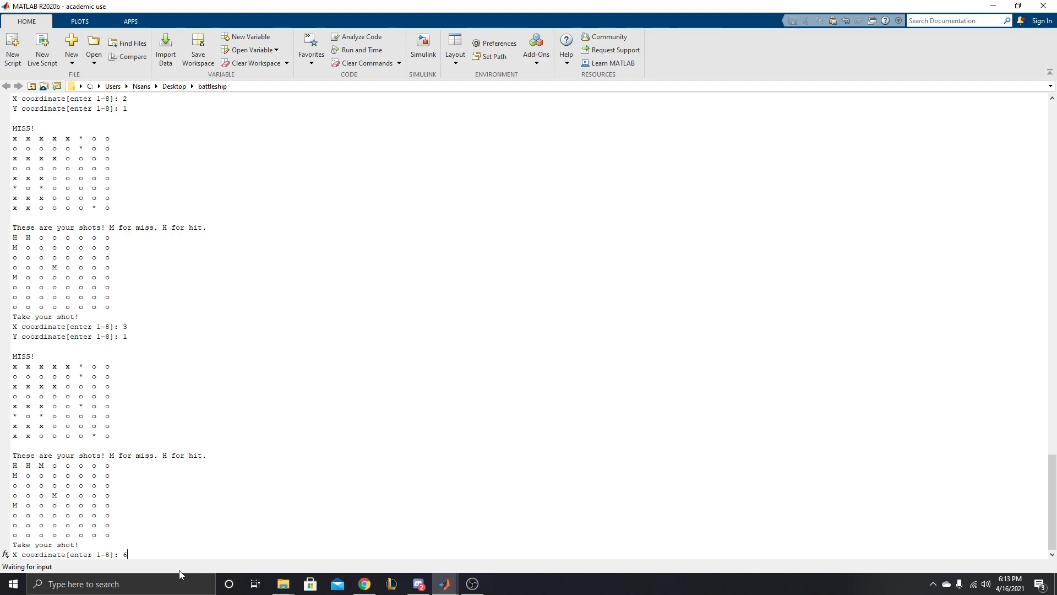
{"action": "key", "text": "enter"}
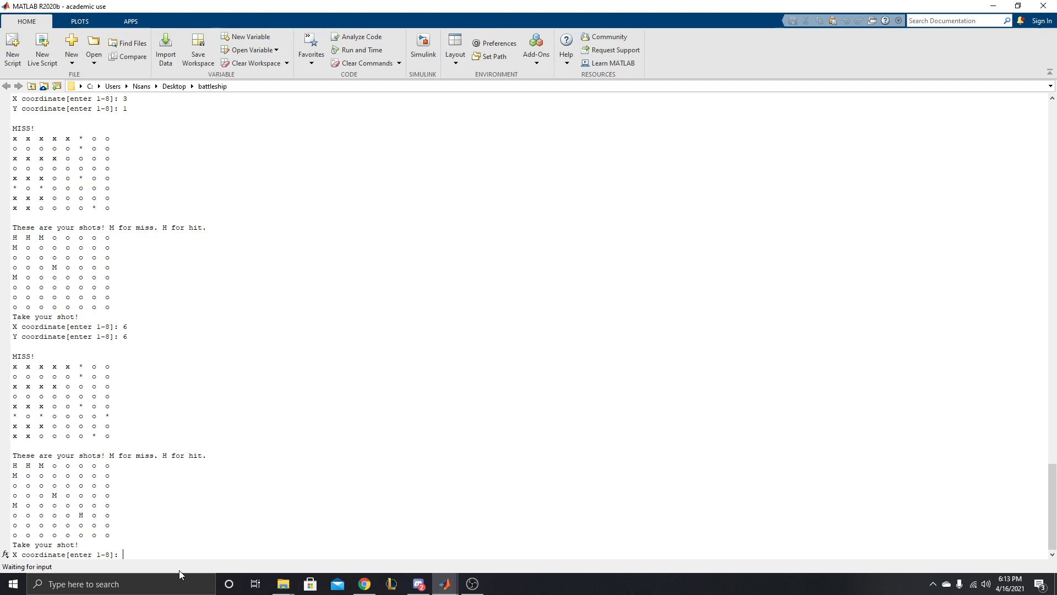
{"action": "type", "text": "6"}
{"action": "type", "text": "4"}
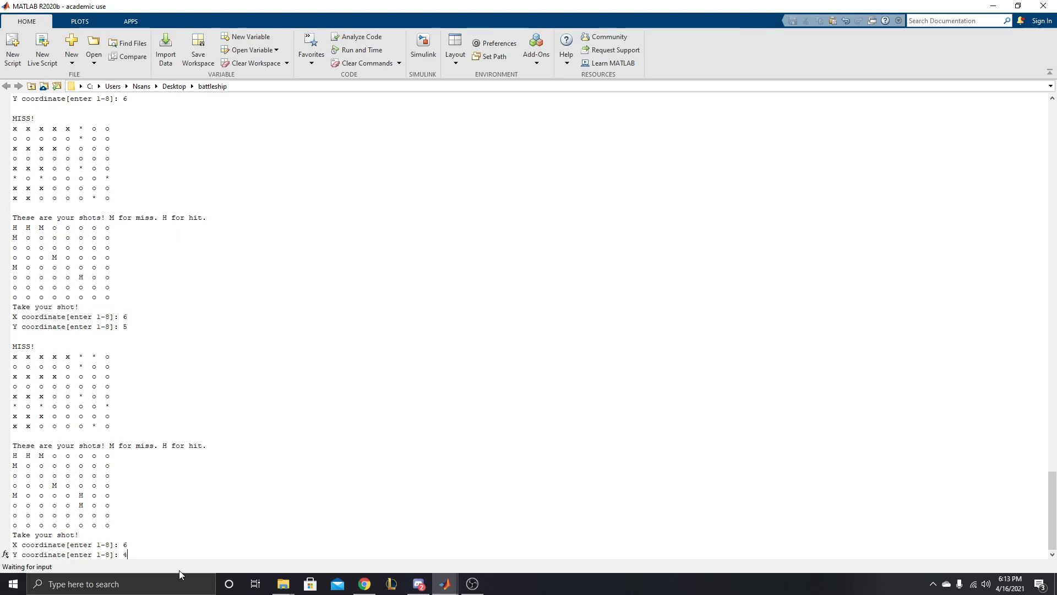
{"action": "key", "text": "Enter"}
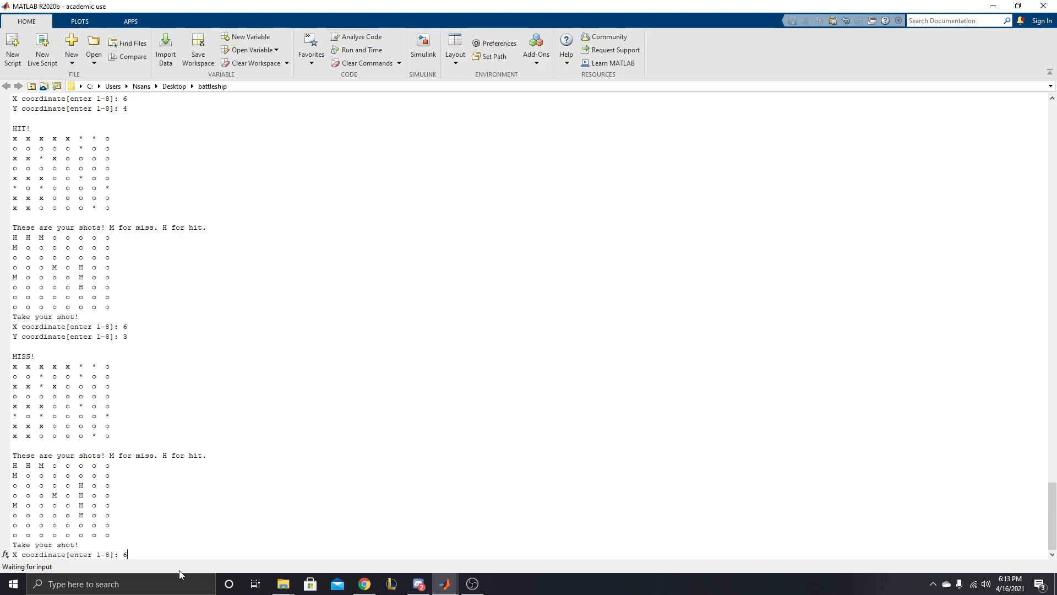
{"action": "key", "text": "Enter"}
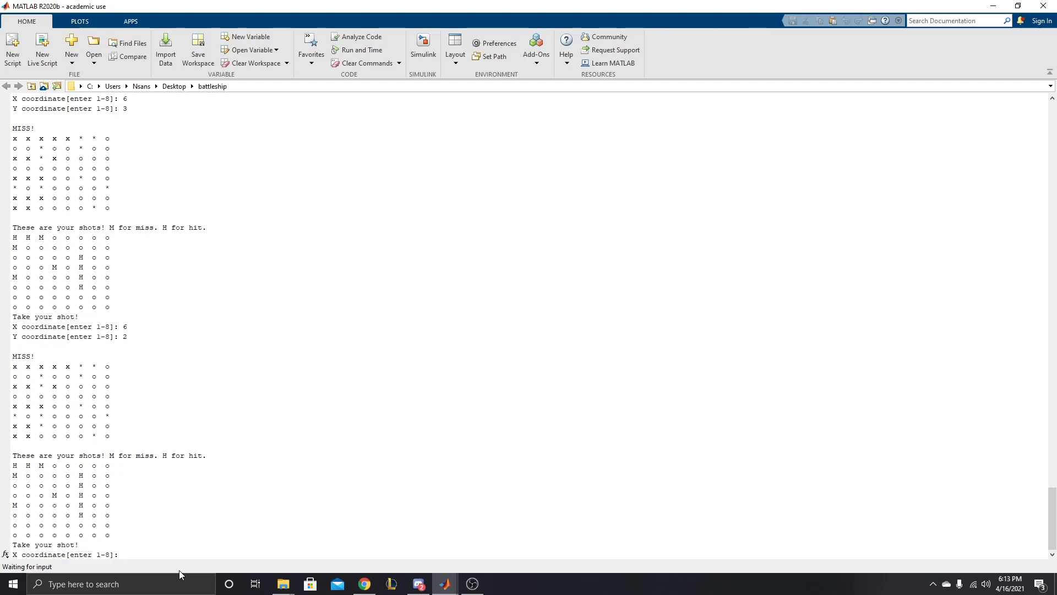
- Fire further shots with coordinates 5, 6, 8, 7, 8, logging hits at (5,1) and (8,3)
{"action": "left_click_drag", "start_coordinate": [14, 476], "coordinate": [115, 514]}
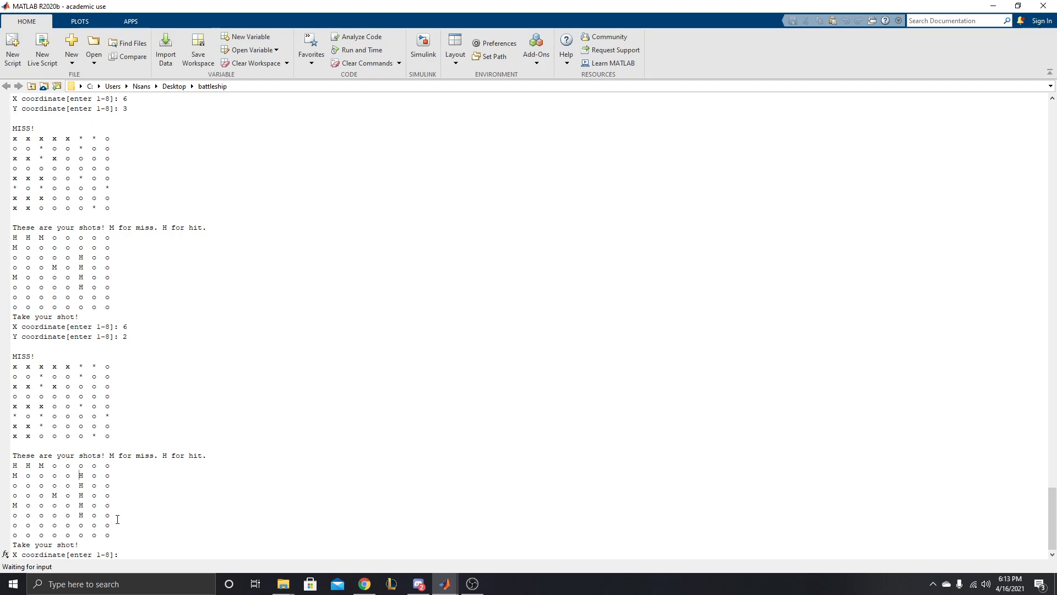
{"action": "type", "text": "5"}
{"action": "type", "text": "1"}
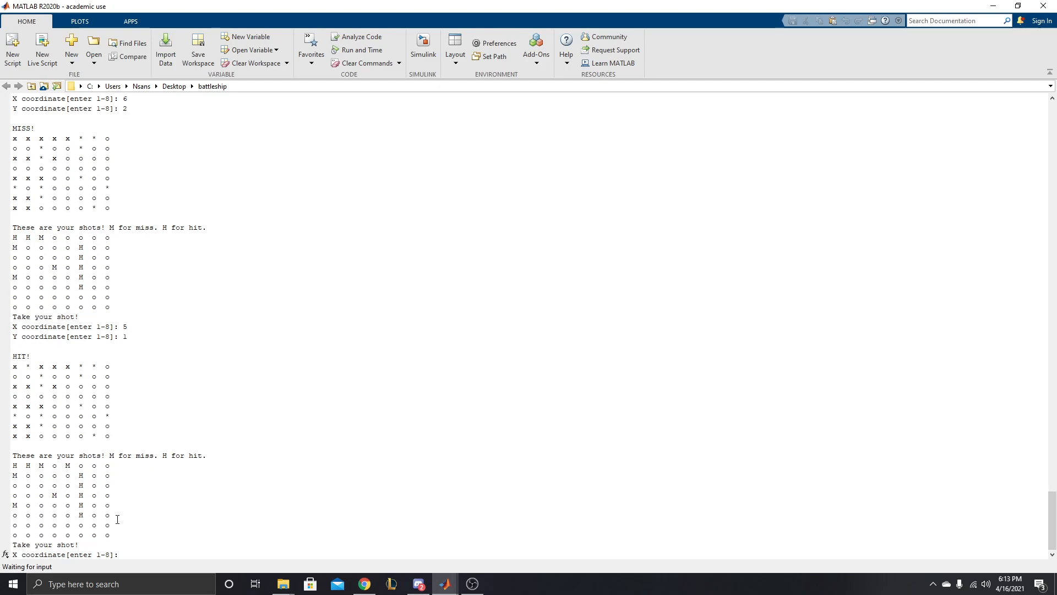
{"action": "type", "text": "6"}
{"action": "type", "text": "7"}
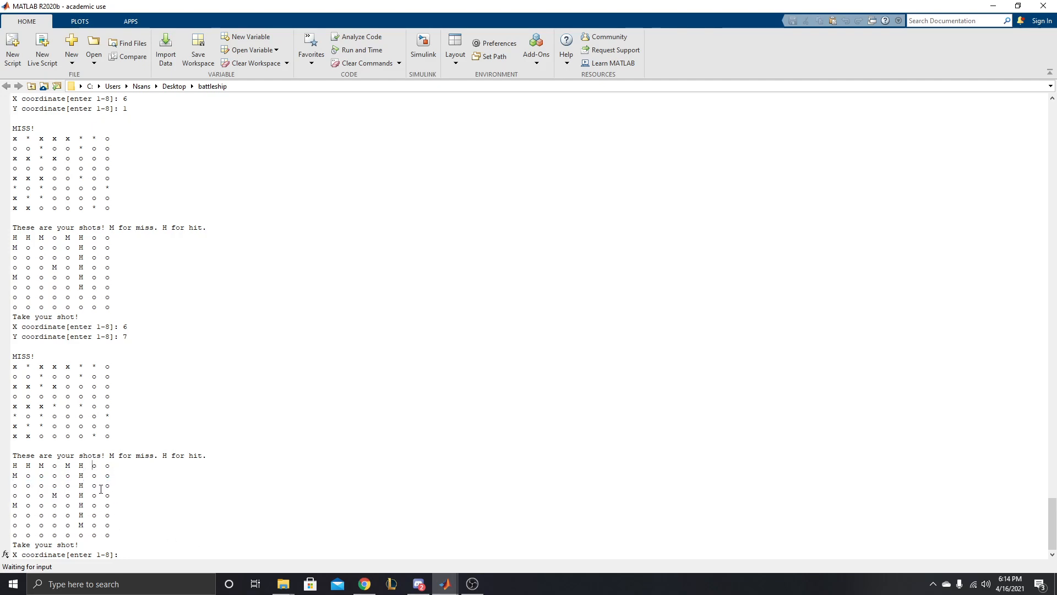
{"action": "type", "text": "8"}
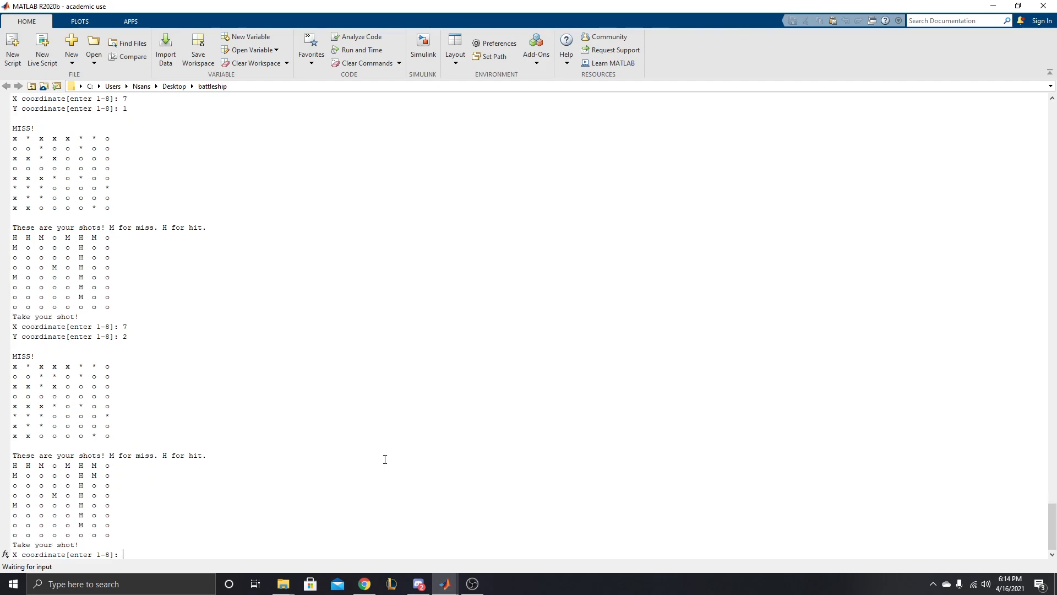
{"action": "type", "text": "7"}
{"action": "type", "text": "3"}
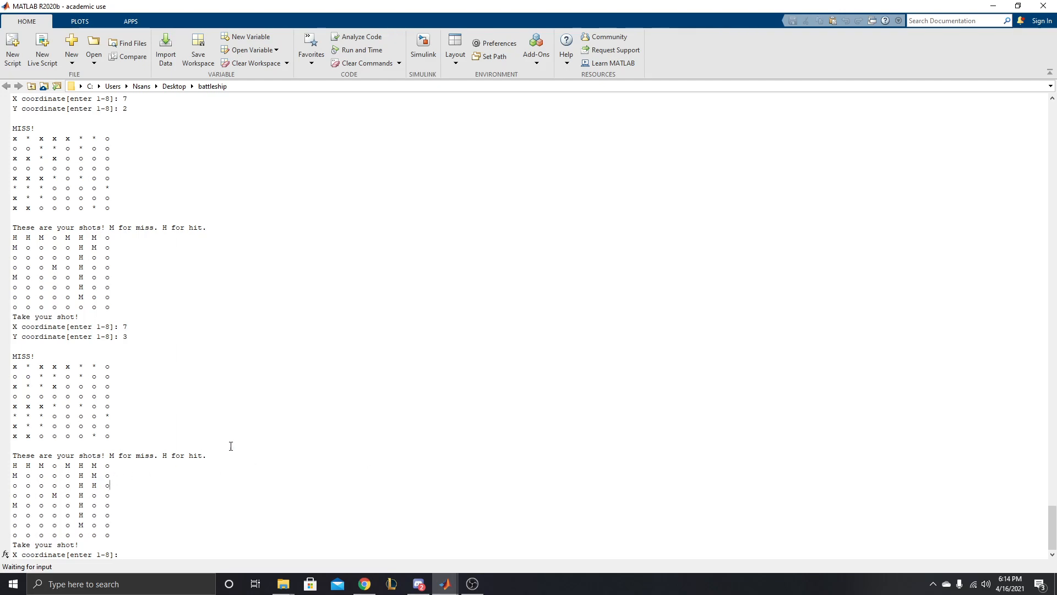
{"action": "type", "text": "8"}
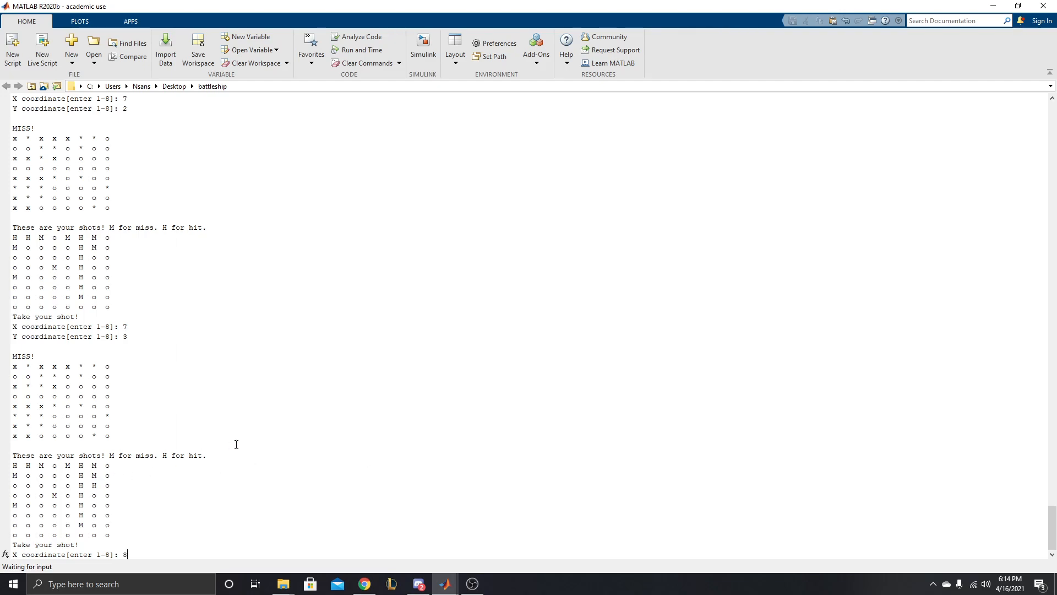
{"action": "key", "text": "Enter"}
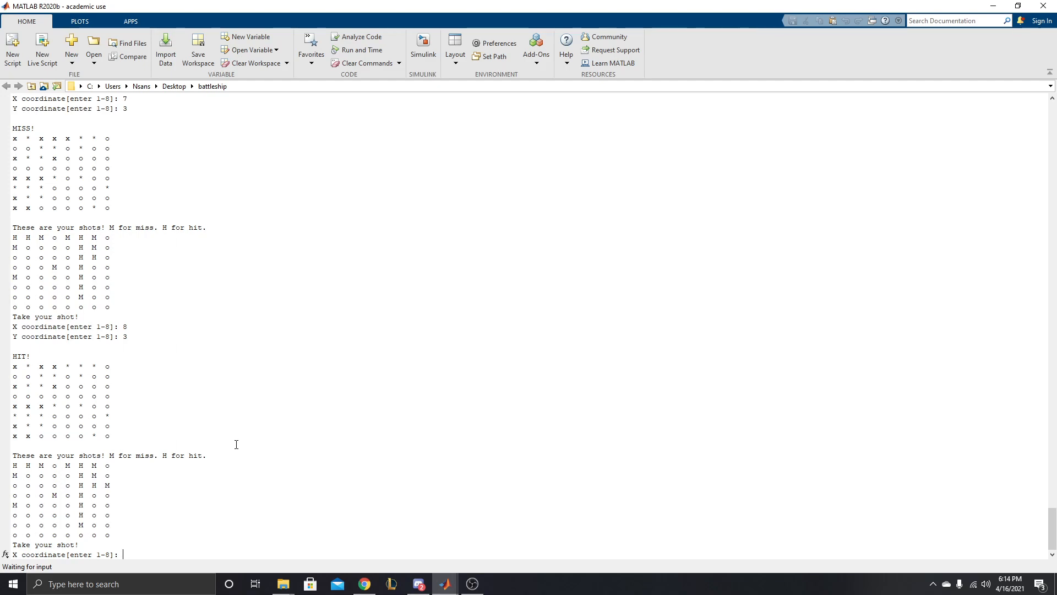
{"action": "mouse_move", "coordinate": [70, 476]}
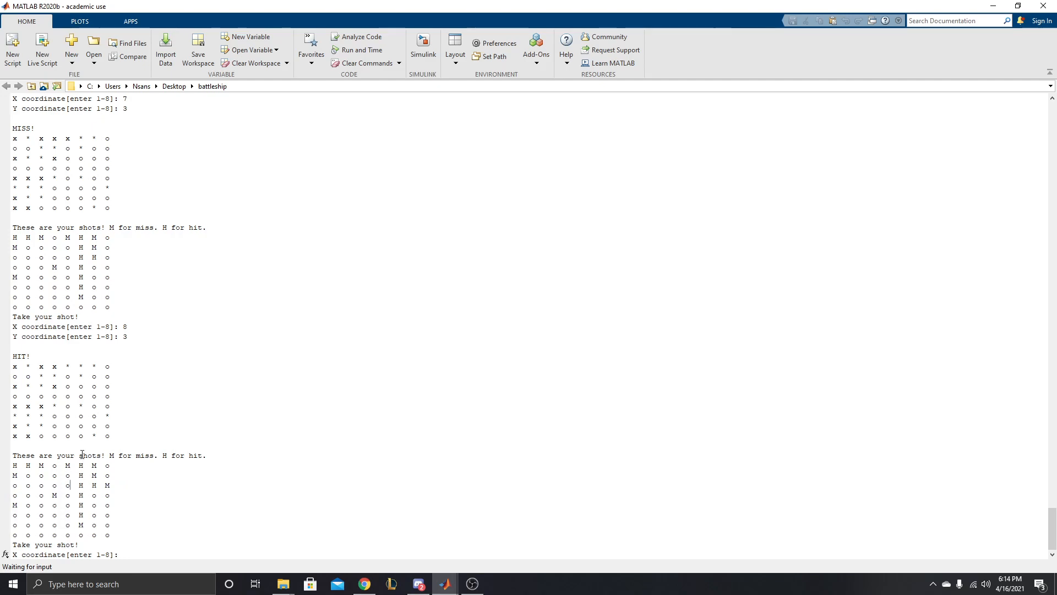
{"action": "mouse_move", "coordinate": [69, 485]}
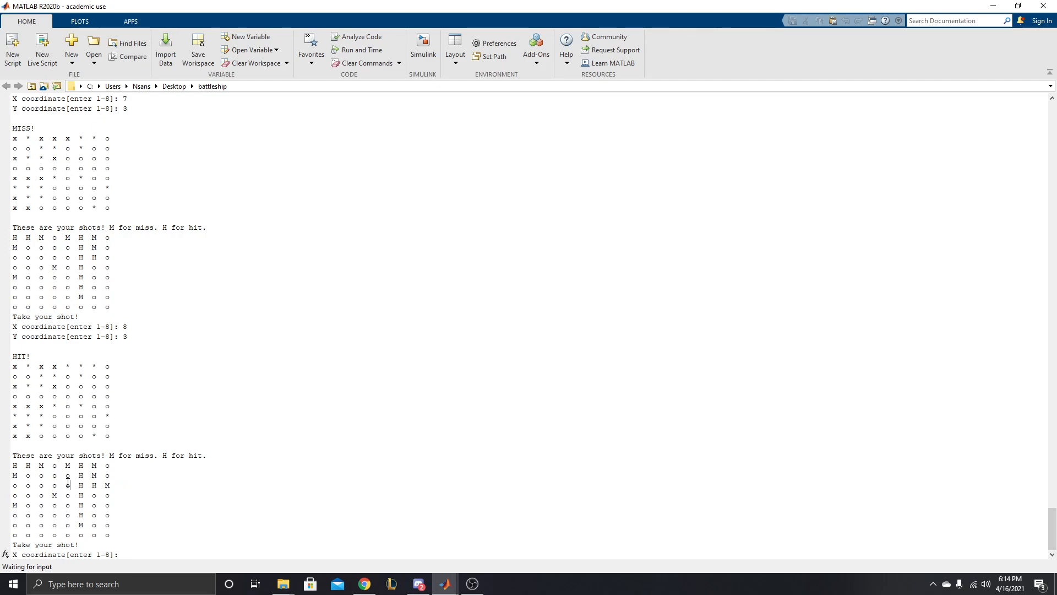
- Fire down column 7 at rows 4–8: hit at (7,4), misses below
{"action": "type", "text": "5"}
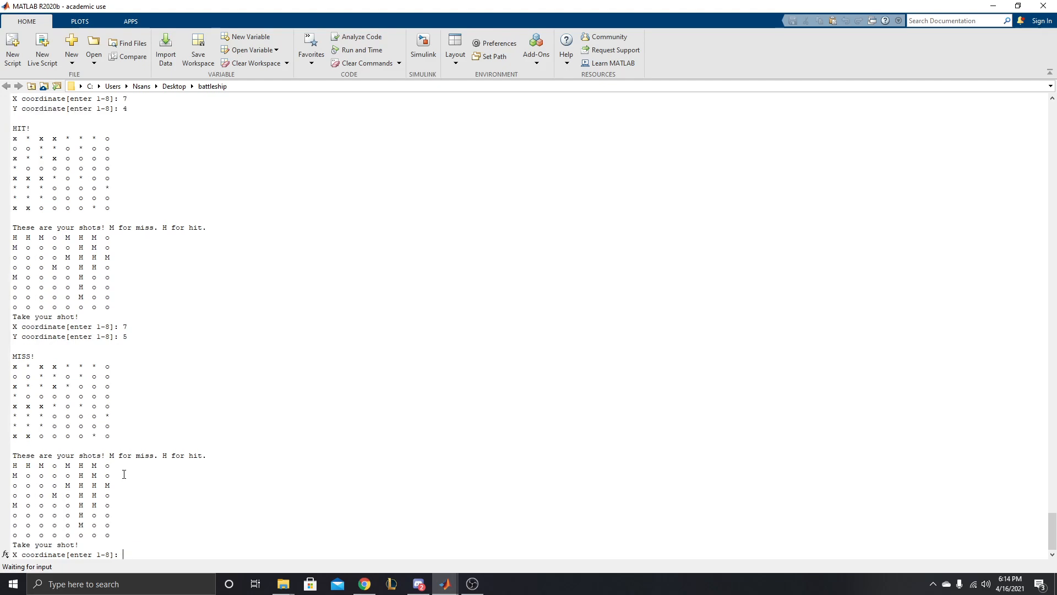
{"action": "type", "text": "7"}
{"action": "type", "text": "6"}
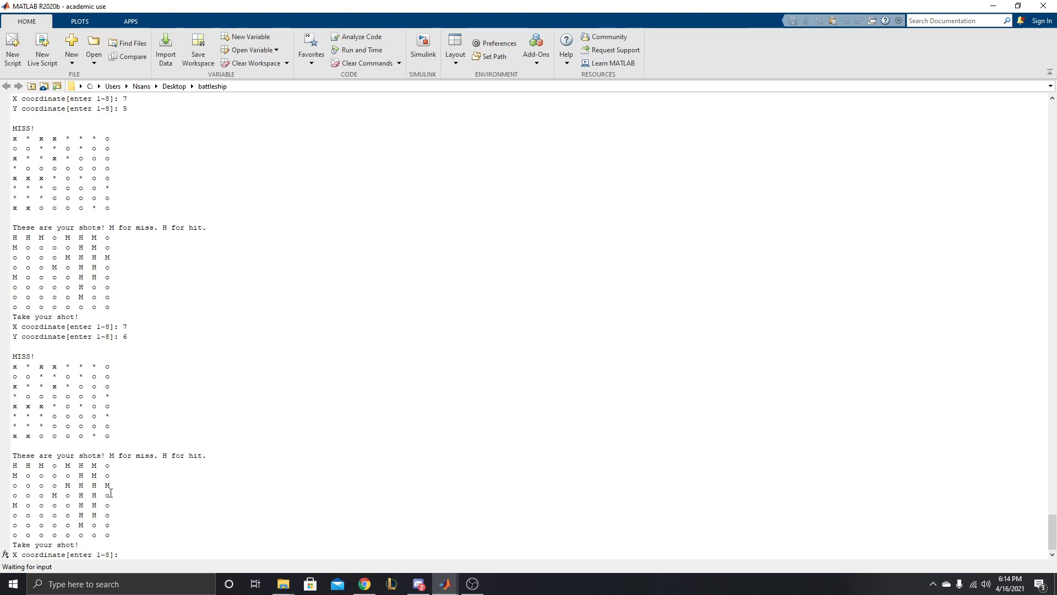
{"action": "type", "text": "7"}
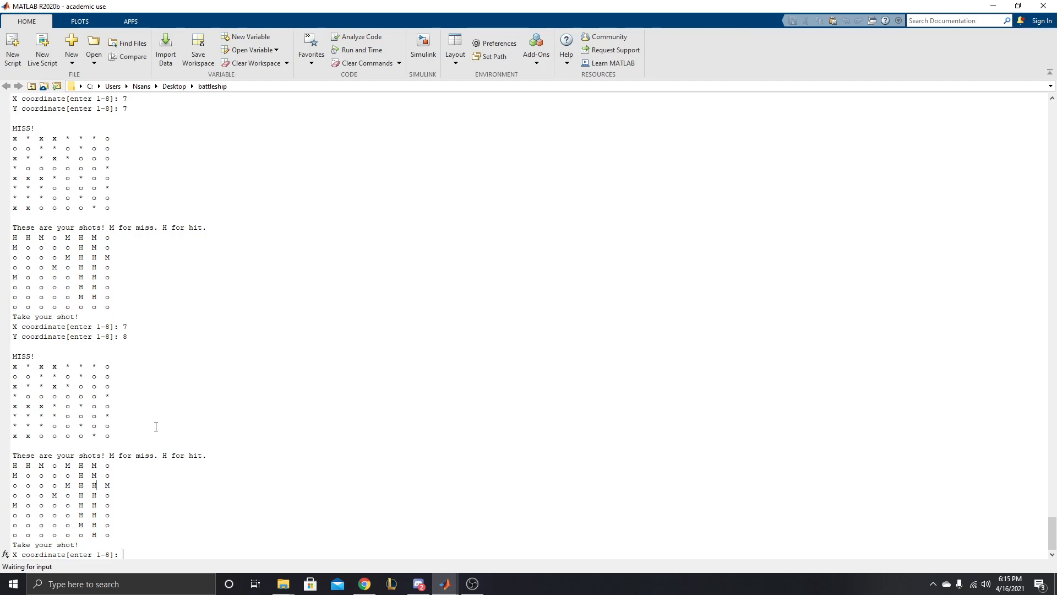
{"action": "mouse_move", "coordinate": [83, 445]}
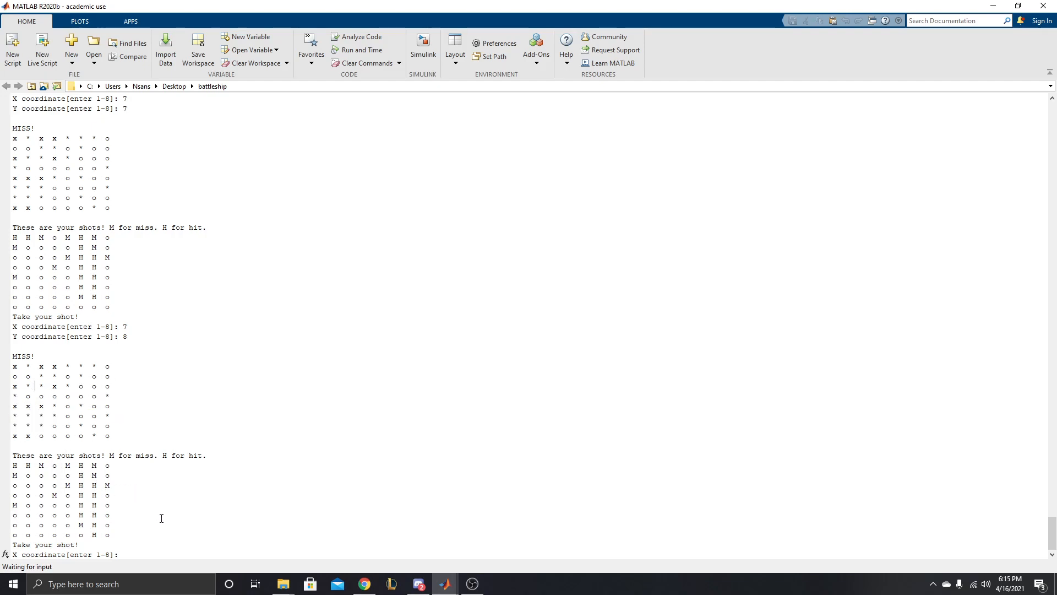
{"action": "mouse_move", "coordinate": [85, 494]}
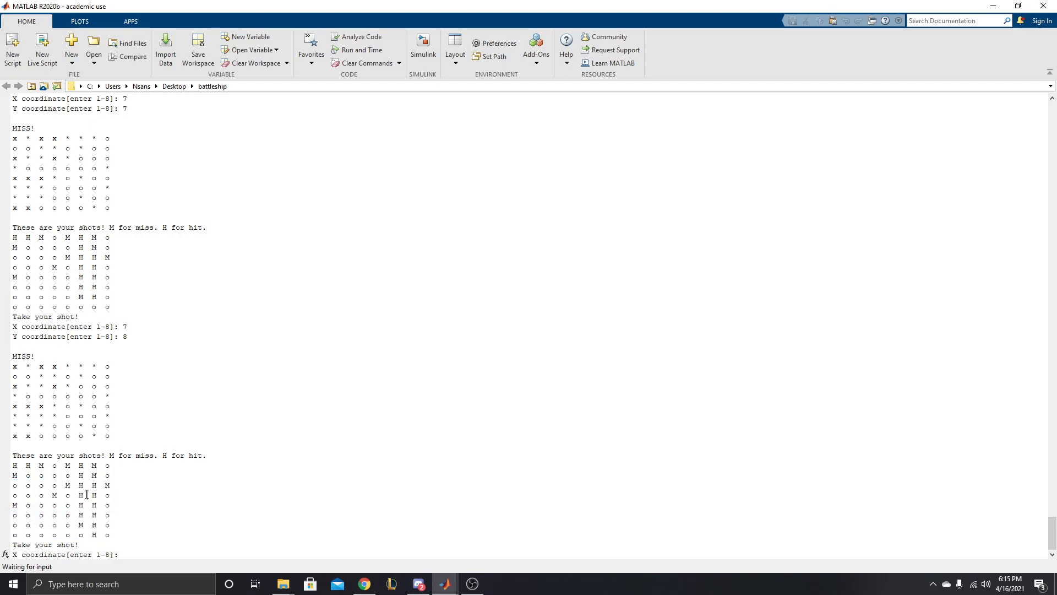
{"action": "mouse_move", "coordinate": [269, 480]}
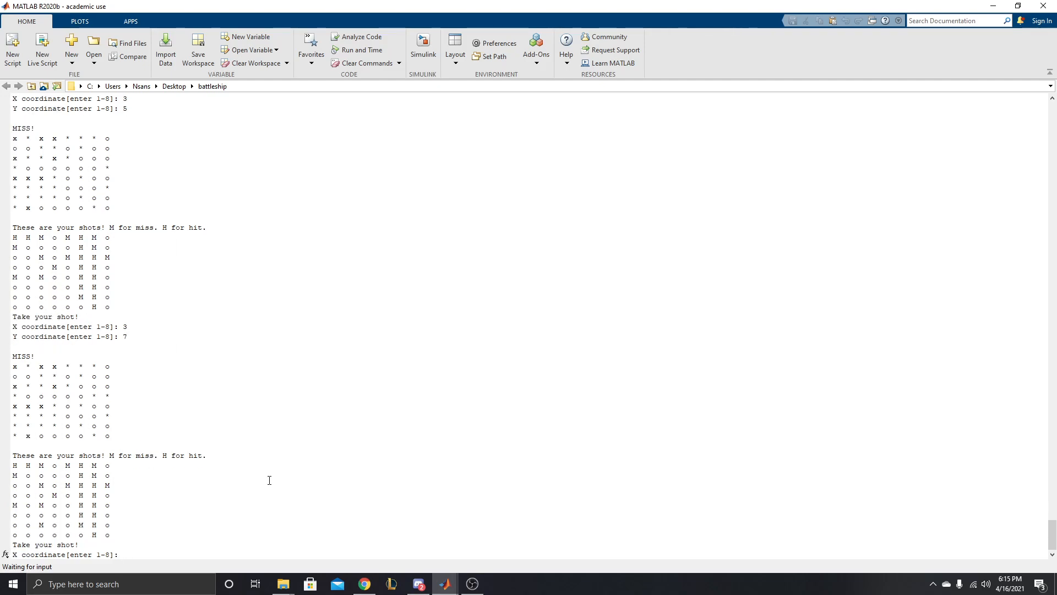
- Submit the final shot's X coordinate, hitting (4,6) and ending the game in 31 shots
{"action": "type", "text": "4"}
{"action": "type", "text": "6"}
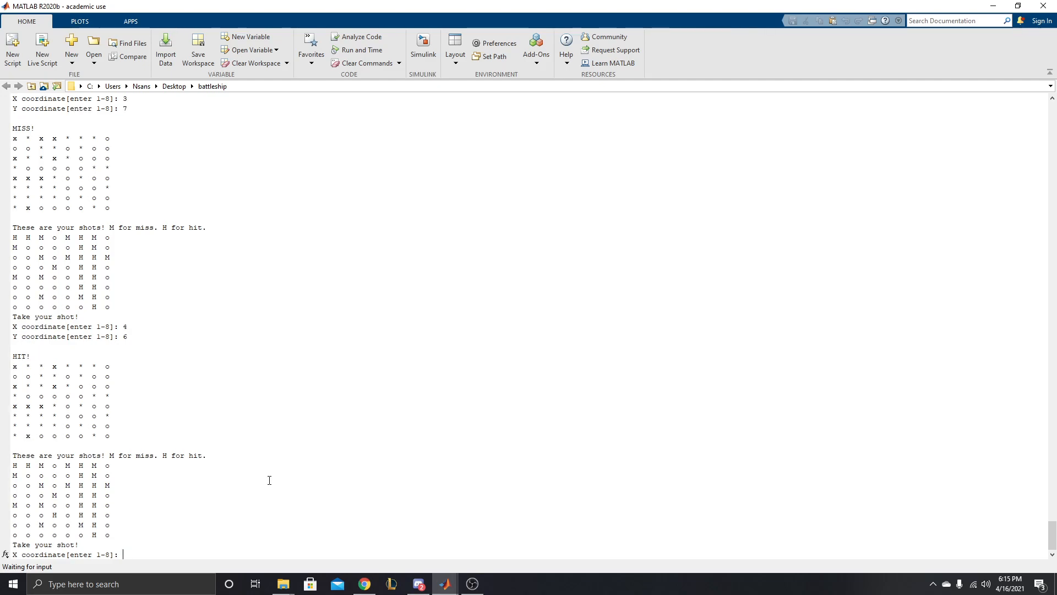
{"action": "type", "text": "3"}
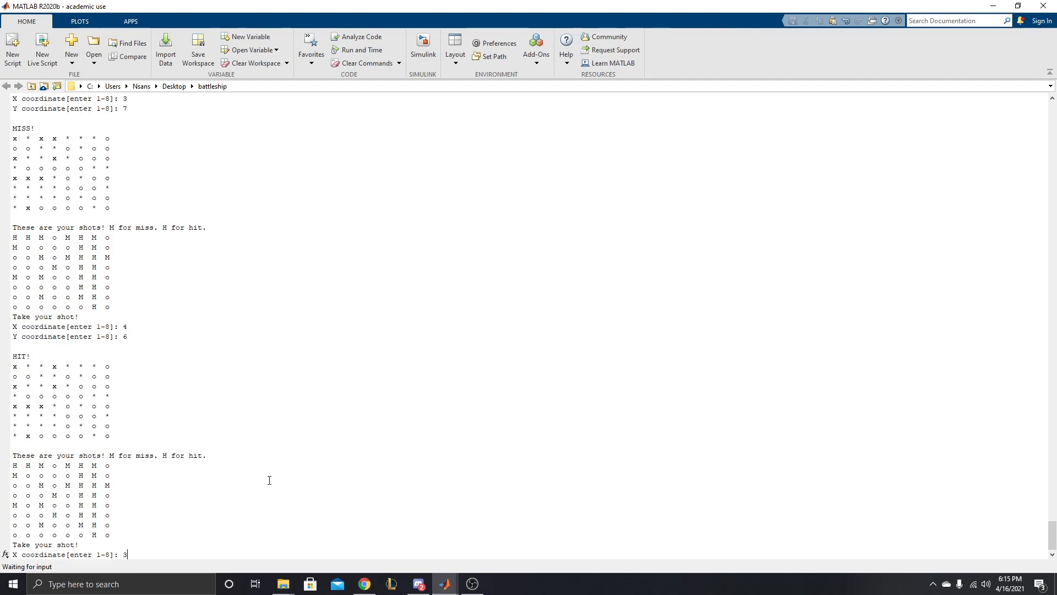
{"action": "key", "text": "enter"}
{"action": "type", "text": "6"}
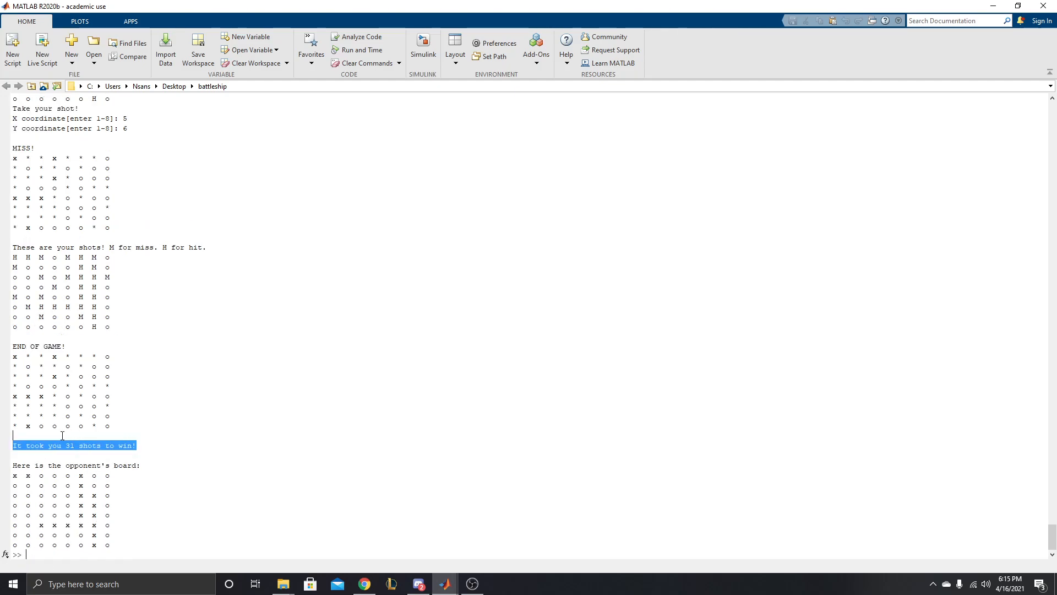
{"action": "left_click", "coordinate": [52, 406]}
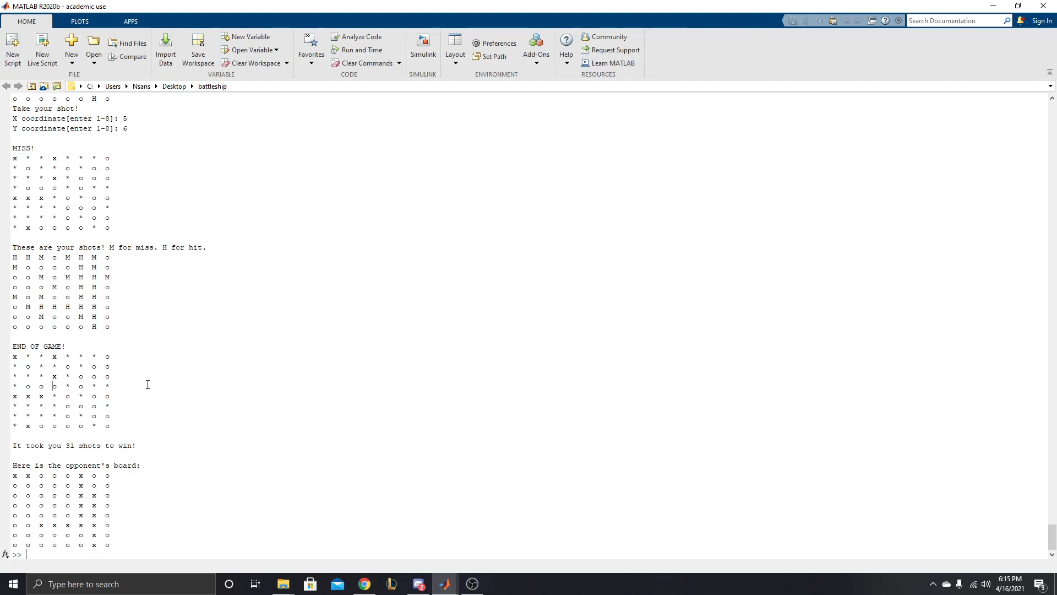
{"action": "mouse_move", "coordinate": [255, 444]}
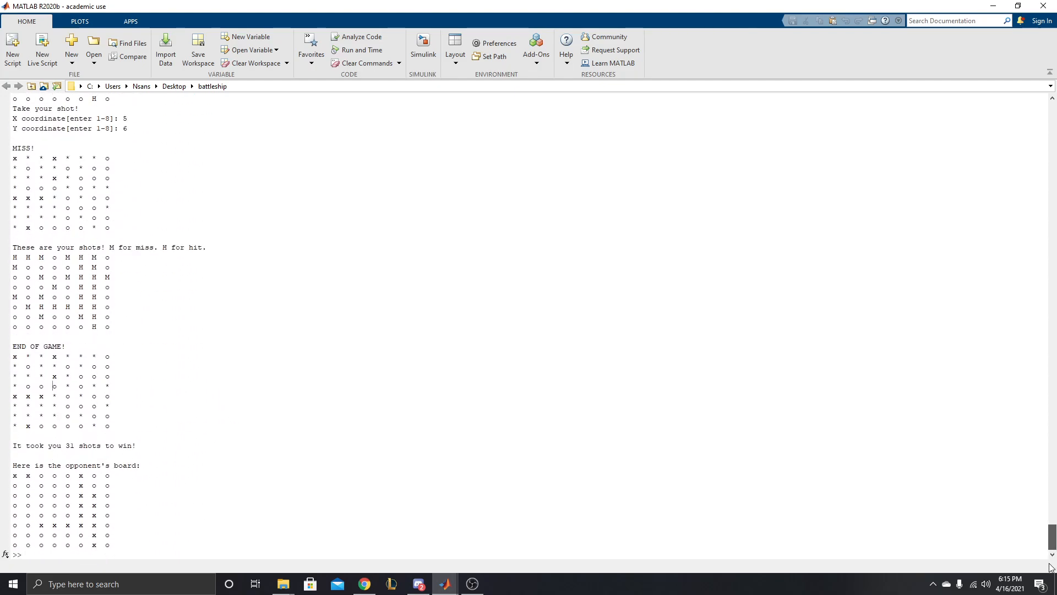
{"action": "mouse_move", "coordinate": [474, 436]}
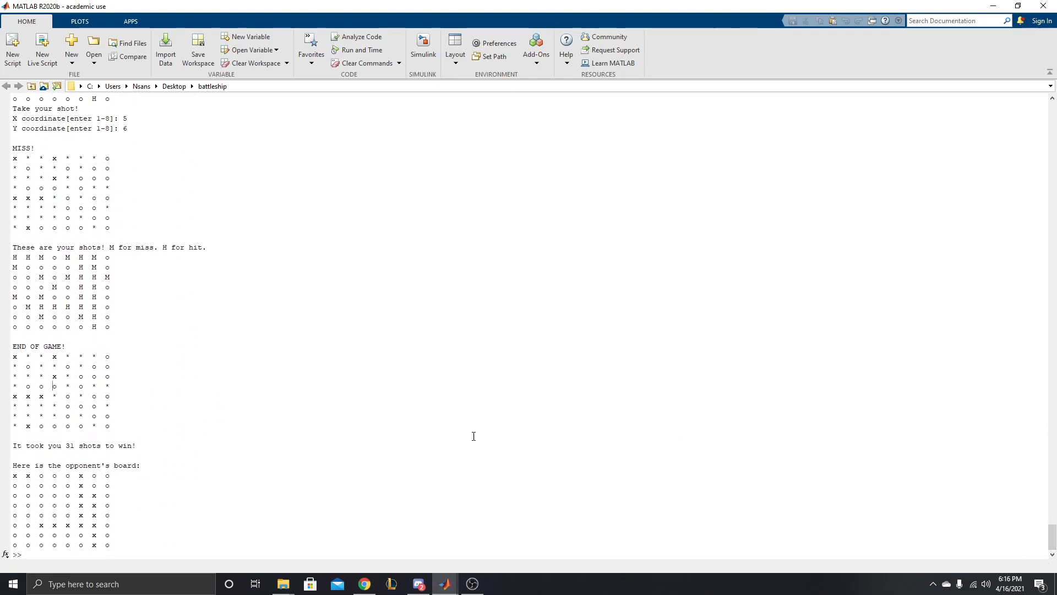
{"action": "mouse_move", "coordinate": [427, 433]}
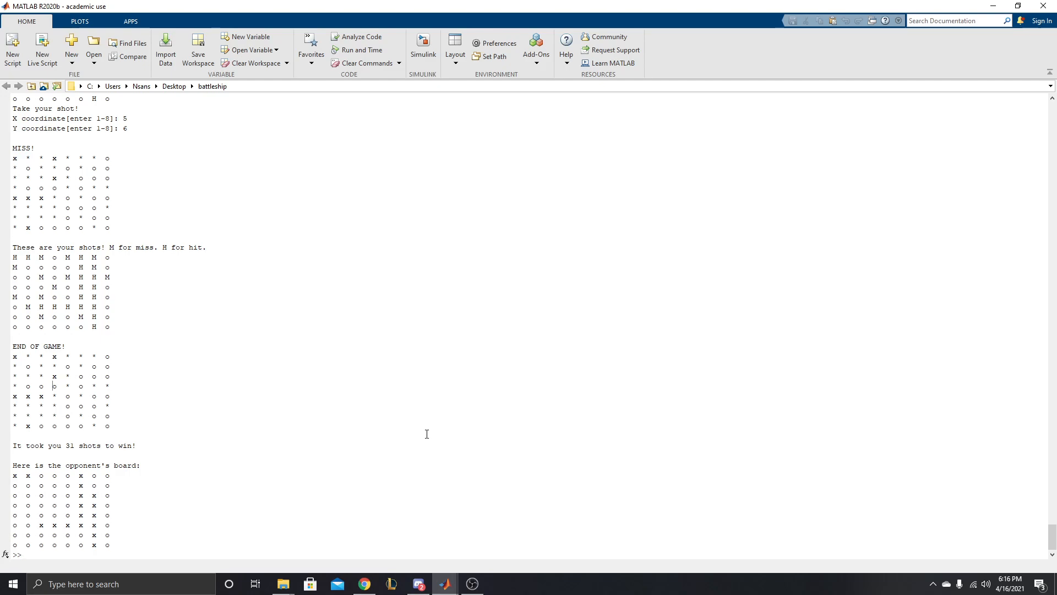